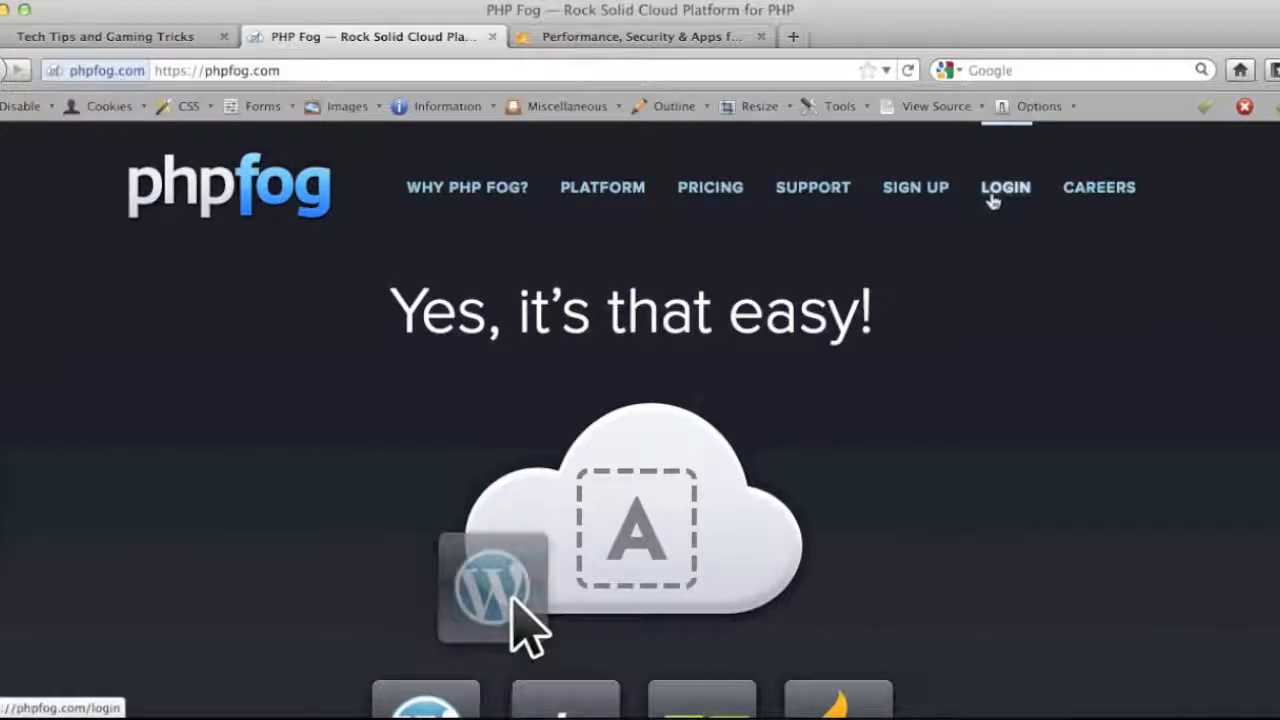
mouse_move(1007, 197)
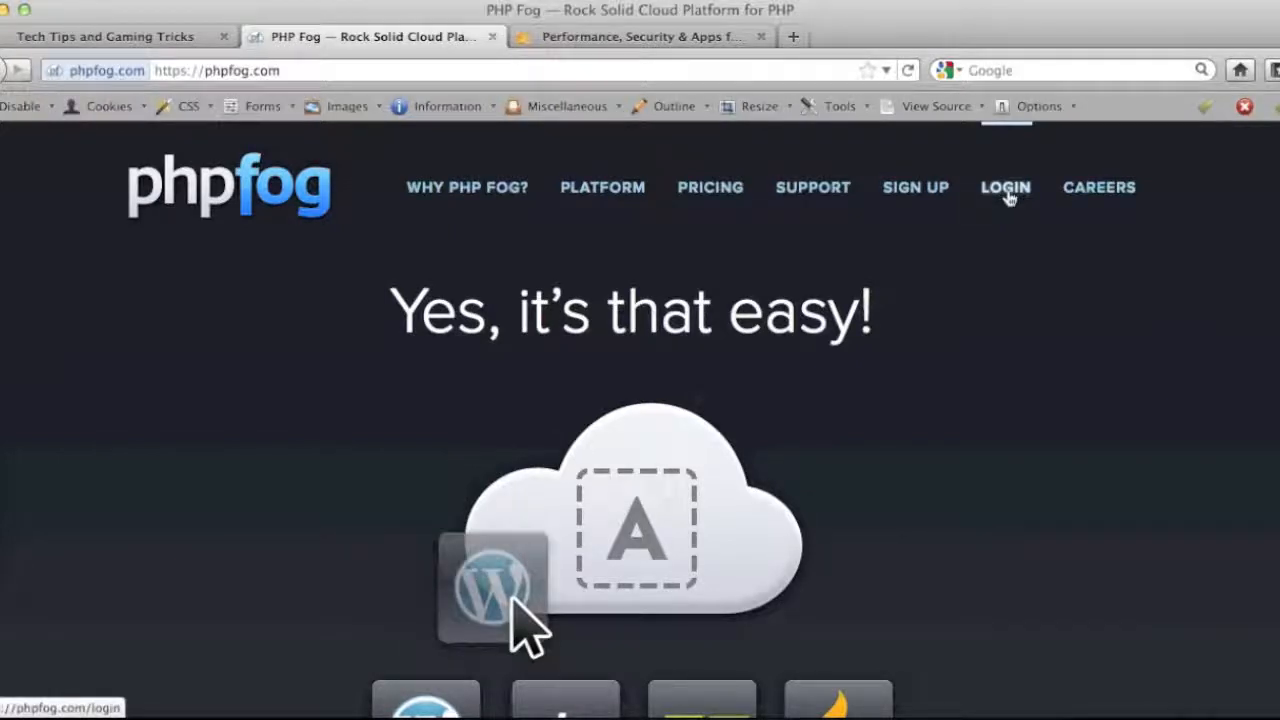
Log in to PHP Fog from the LOGIN page with the account email and password.
left_click(1005, 187)
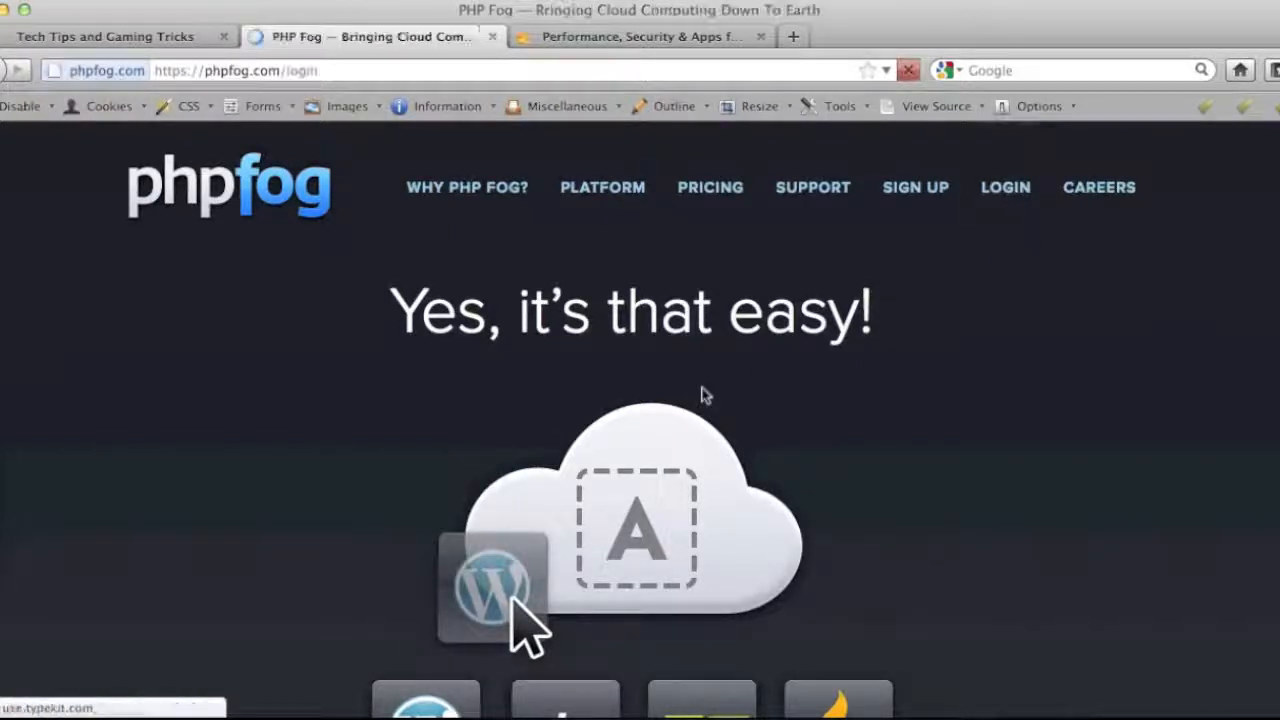
left_click(1005, 187)
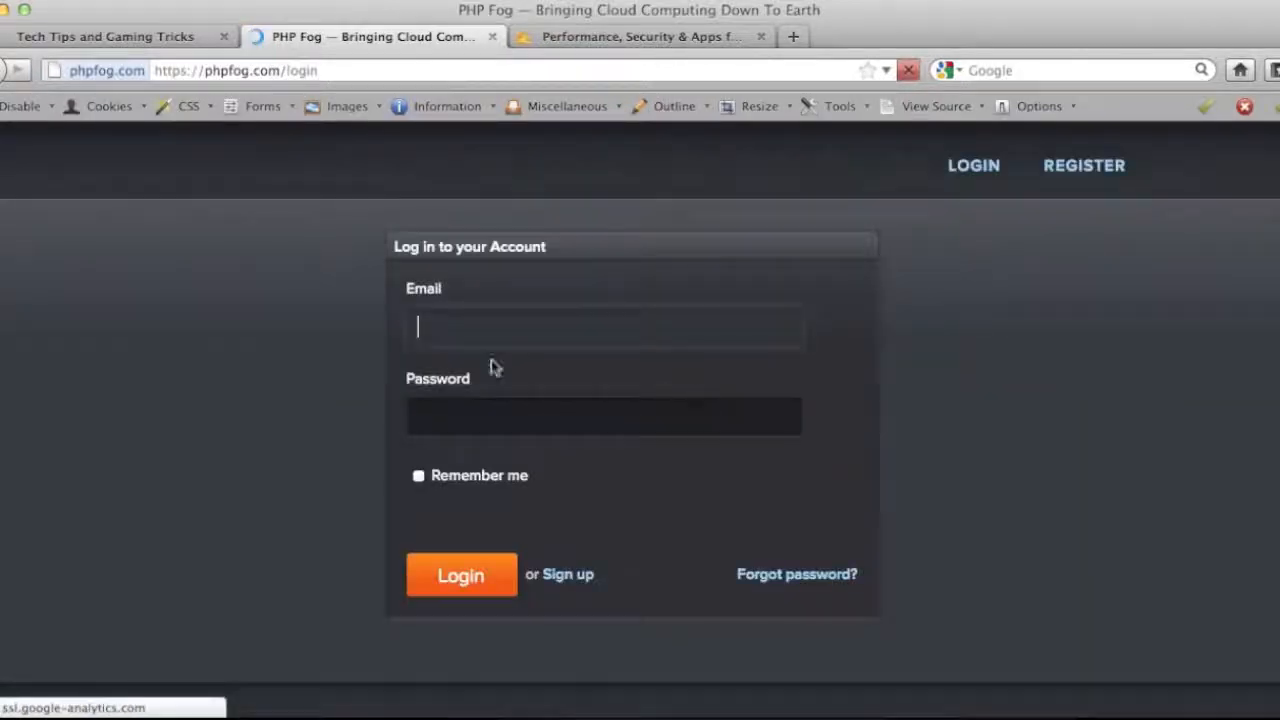
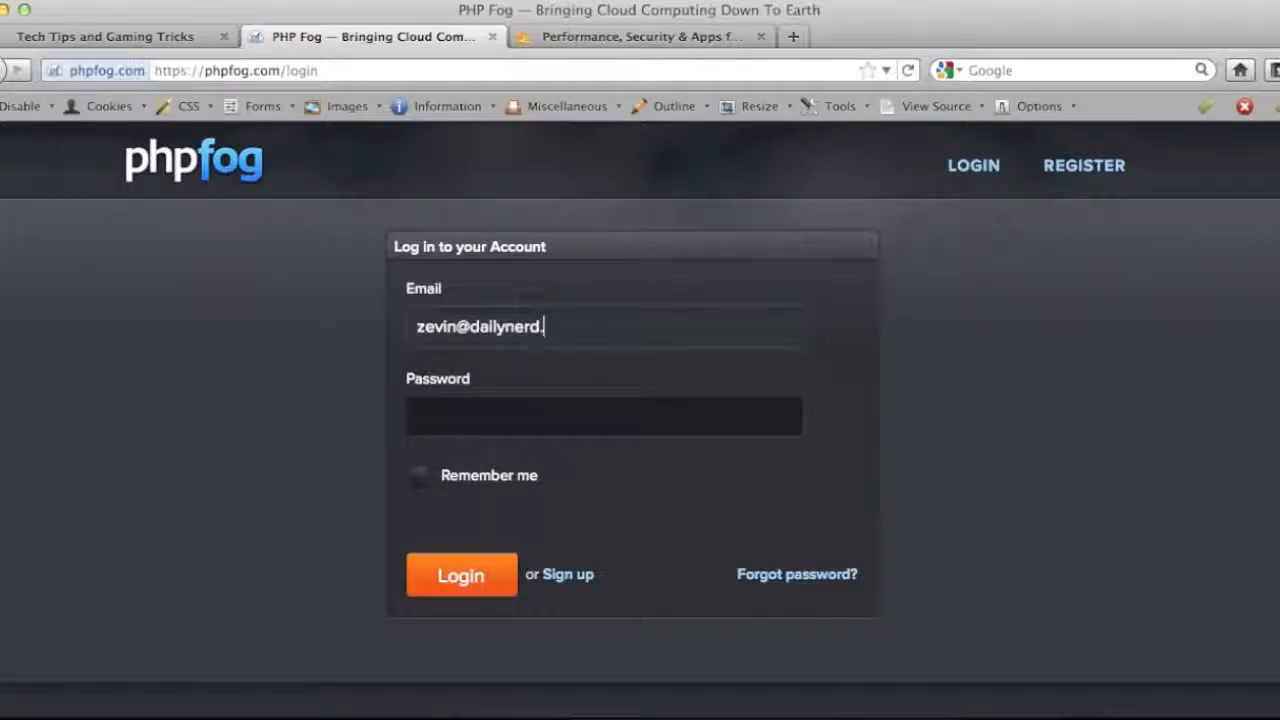
type("••••")
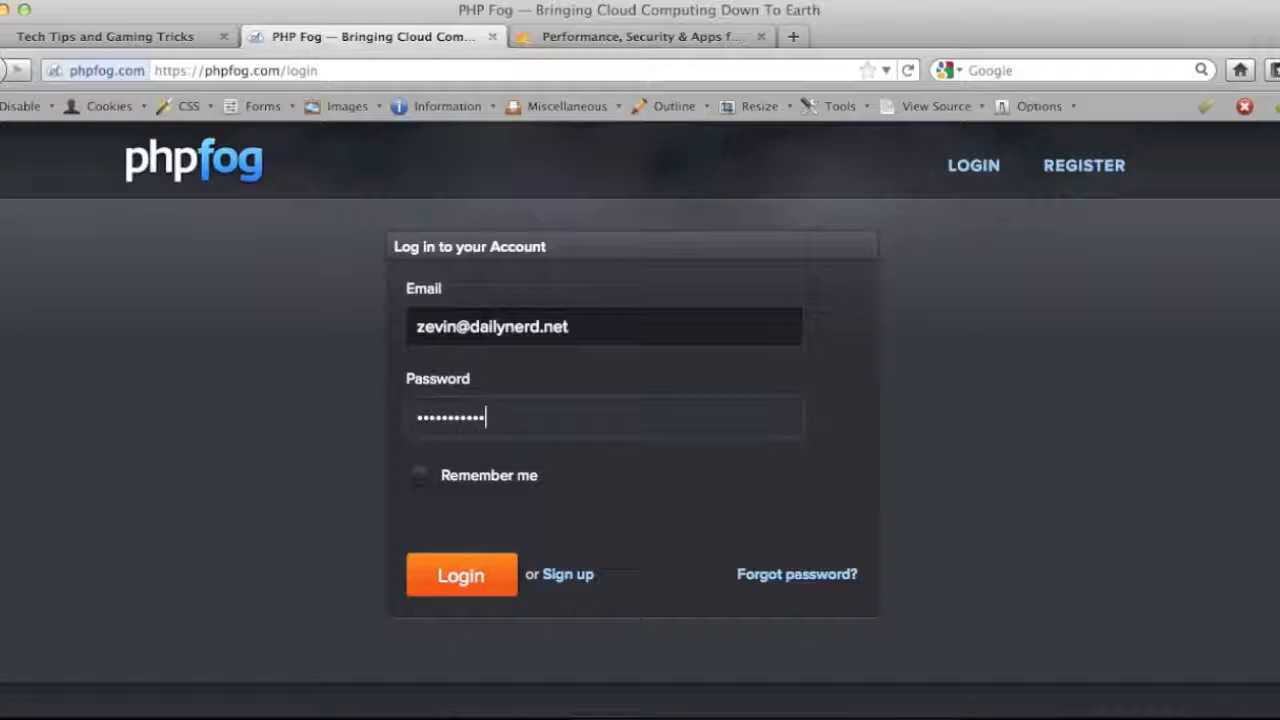
type("••")
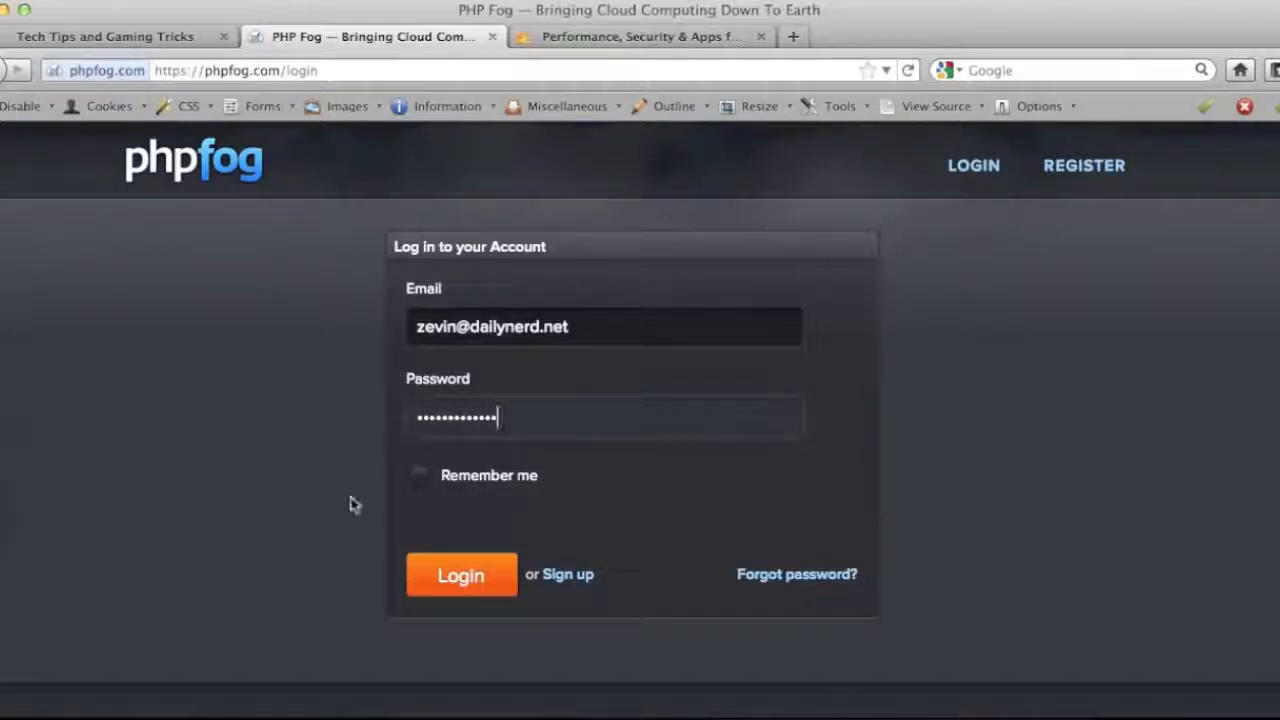
left_click(461, 575)
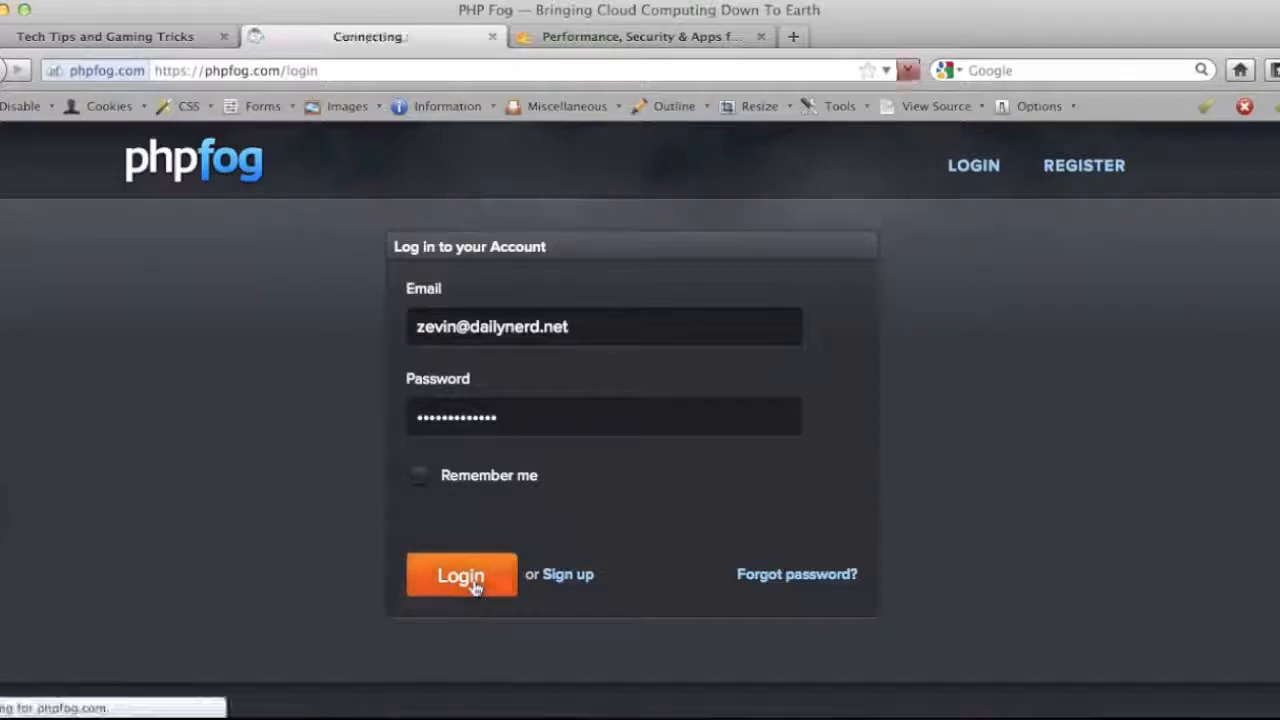
left_click(461, 574)
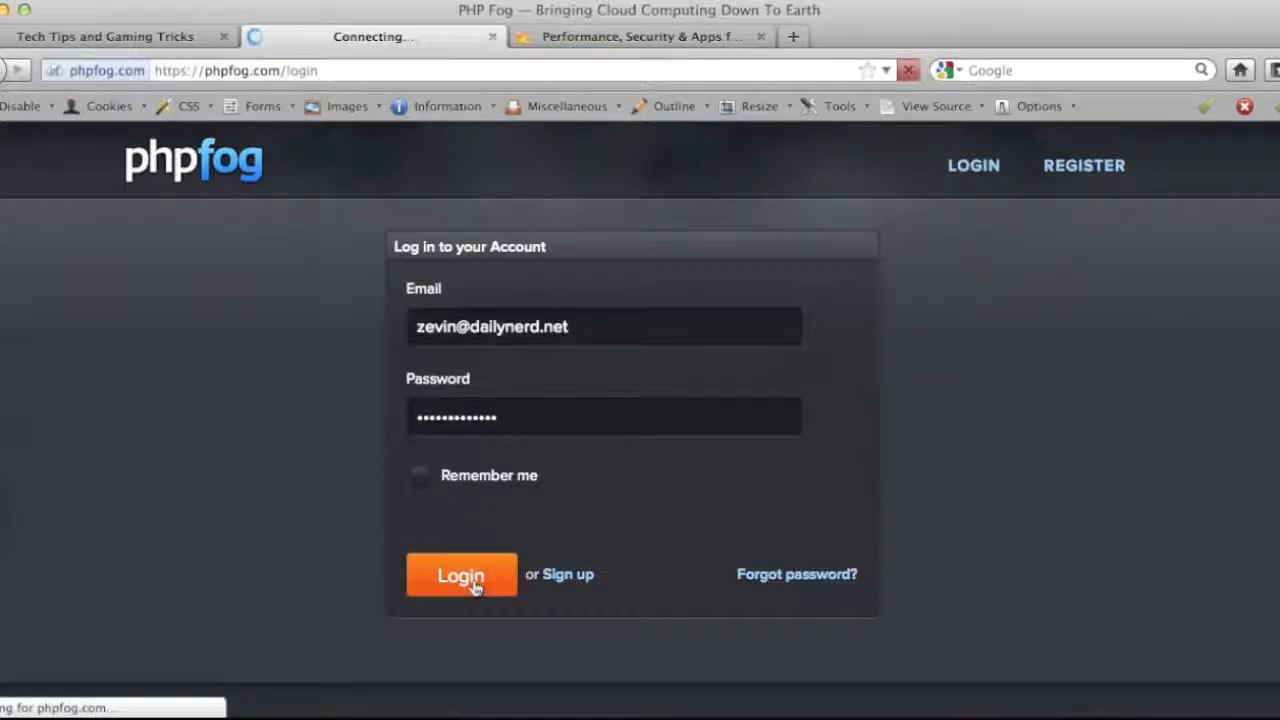
Launch a new app on the free Shared Cloud from the My Account page.
left_click(461, 574)
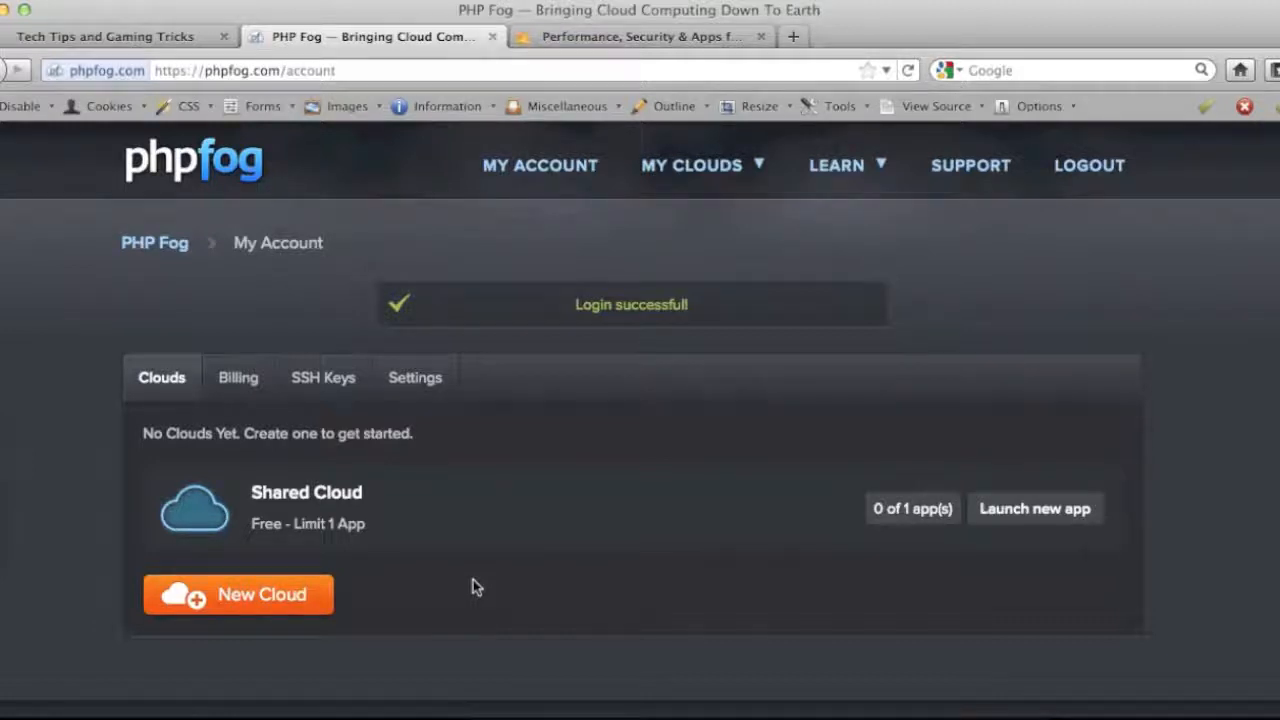
mouse_move(610, 452)
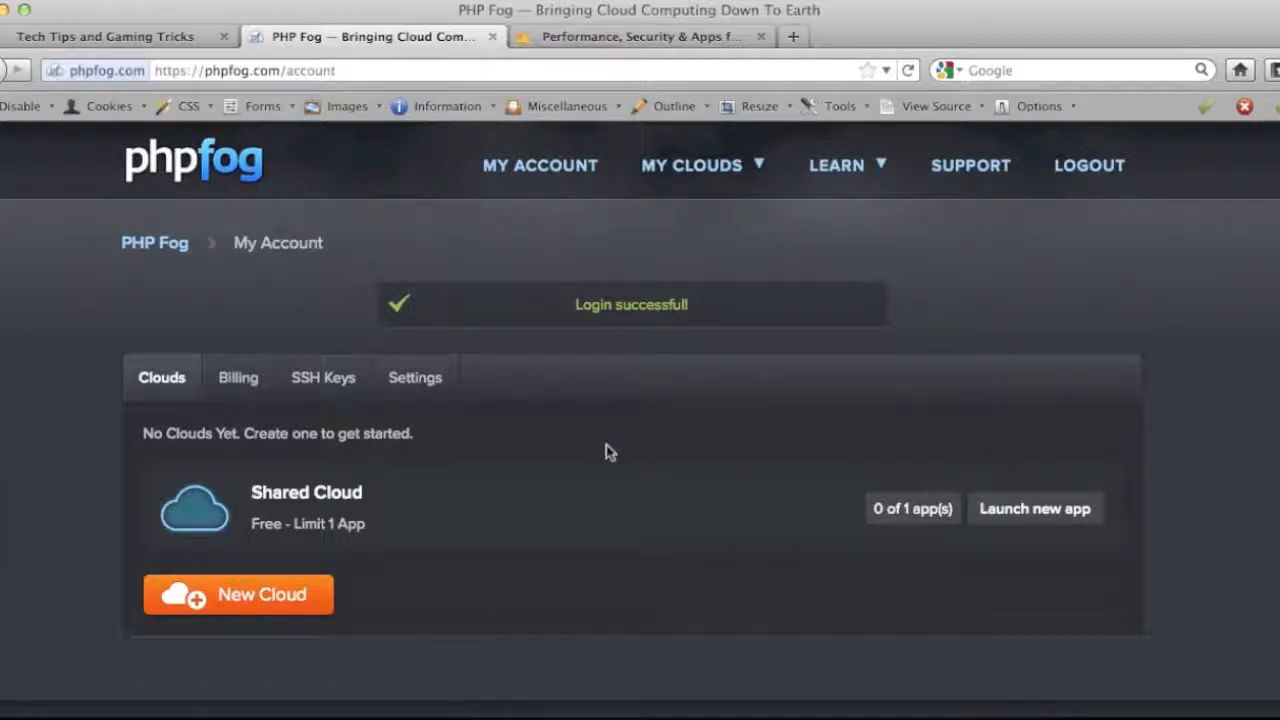
left_click(1034, 509)
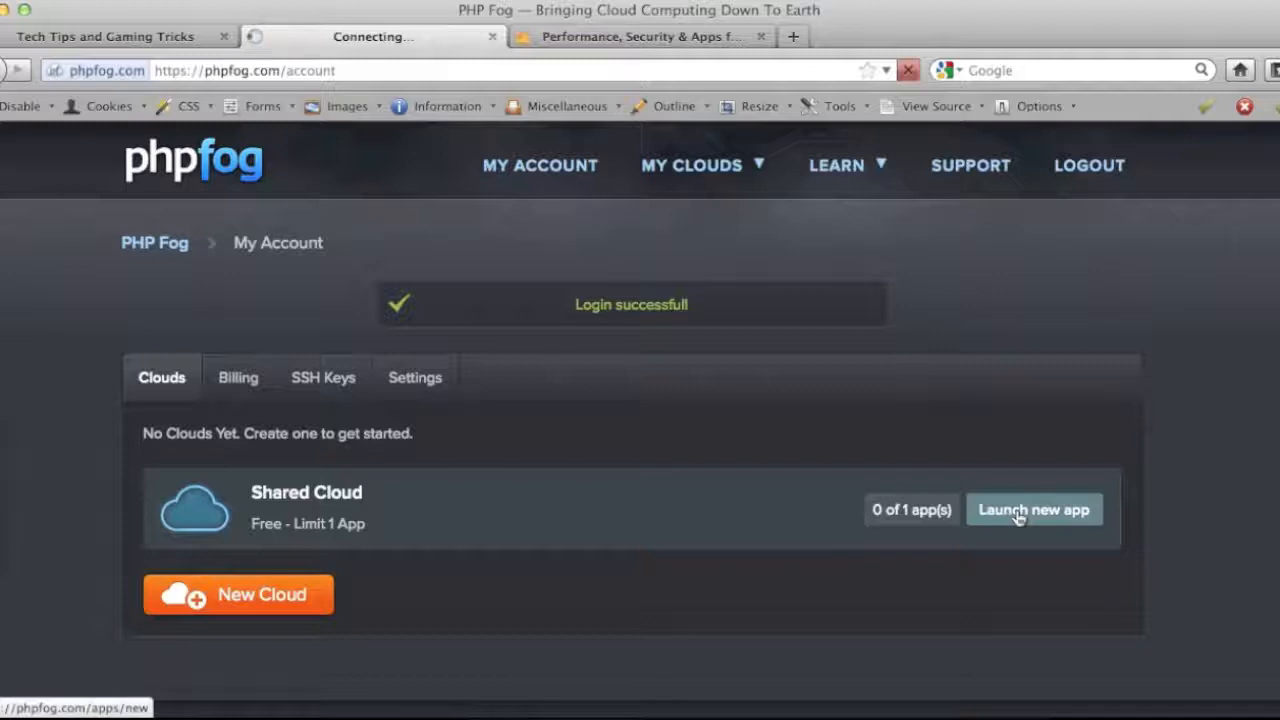
Browse the Step 1 Applications and Frameworks lists on Create your app, then return to the top.
left_click(1034, 509)
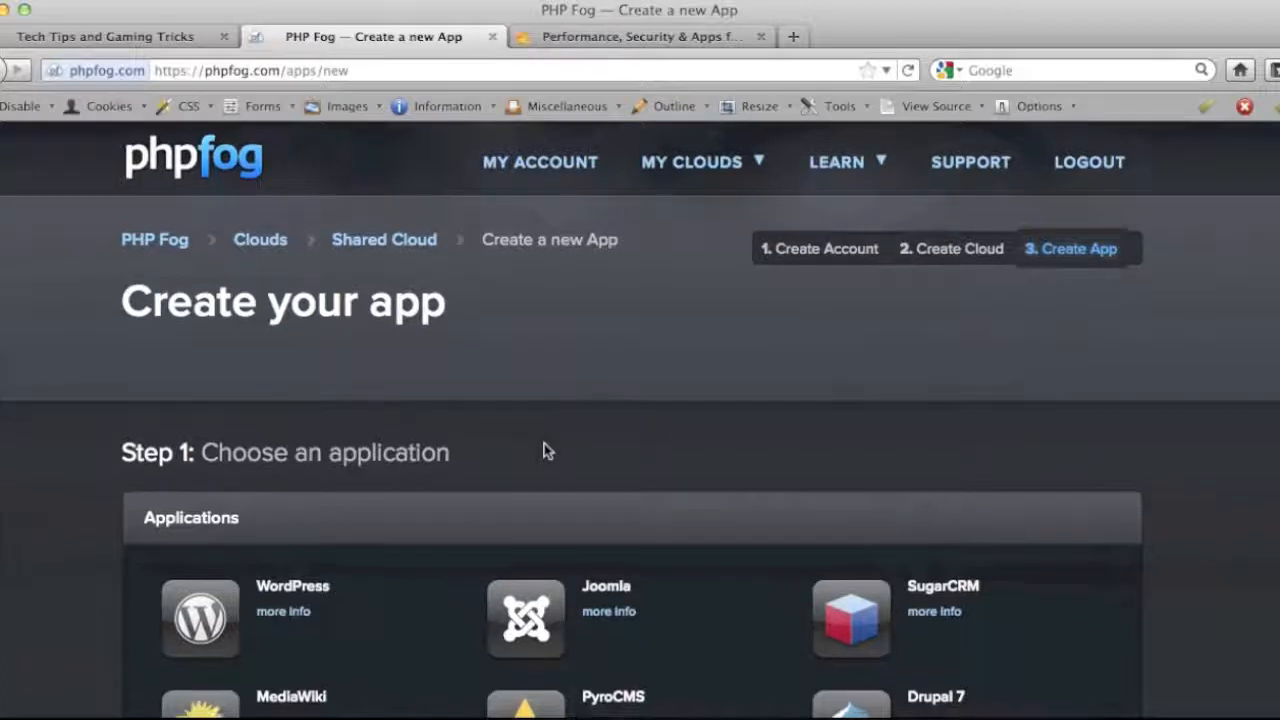
scroll("down", 3)
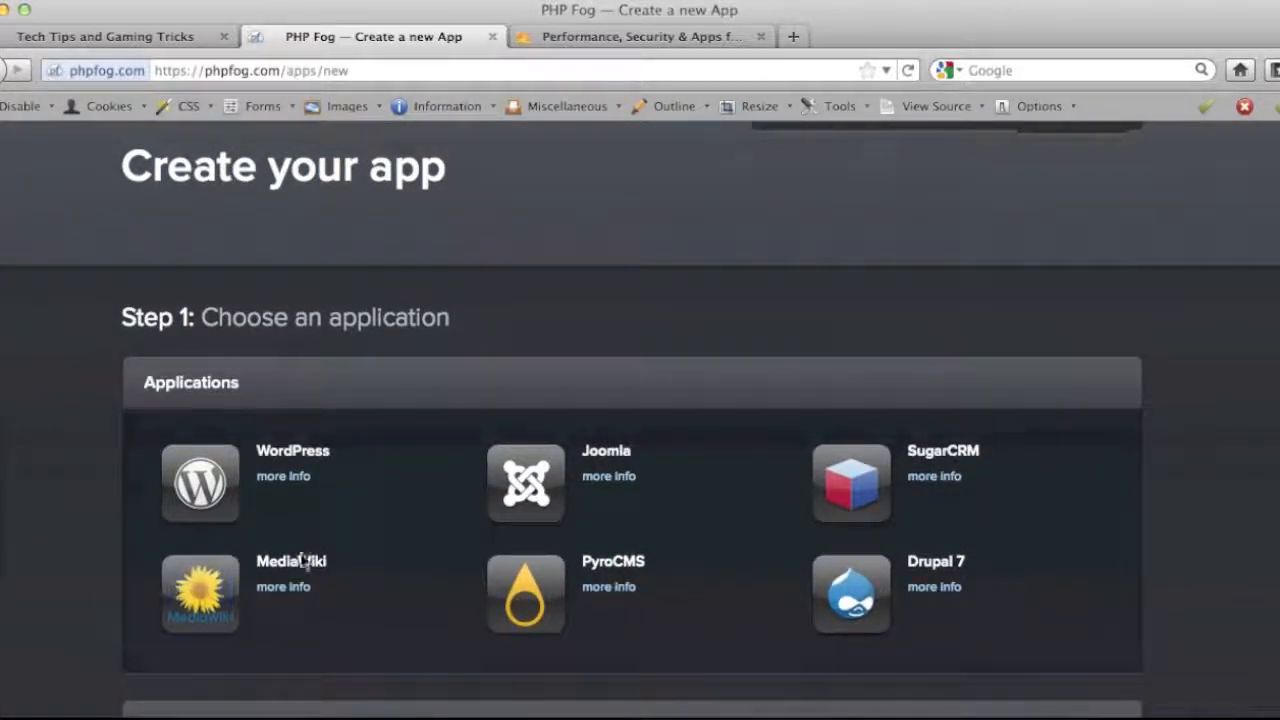
scroll("down", 3)
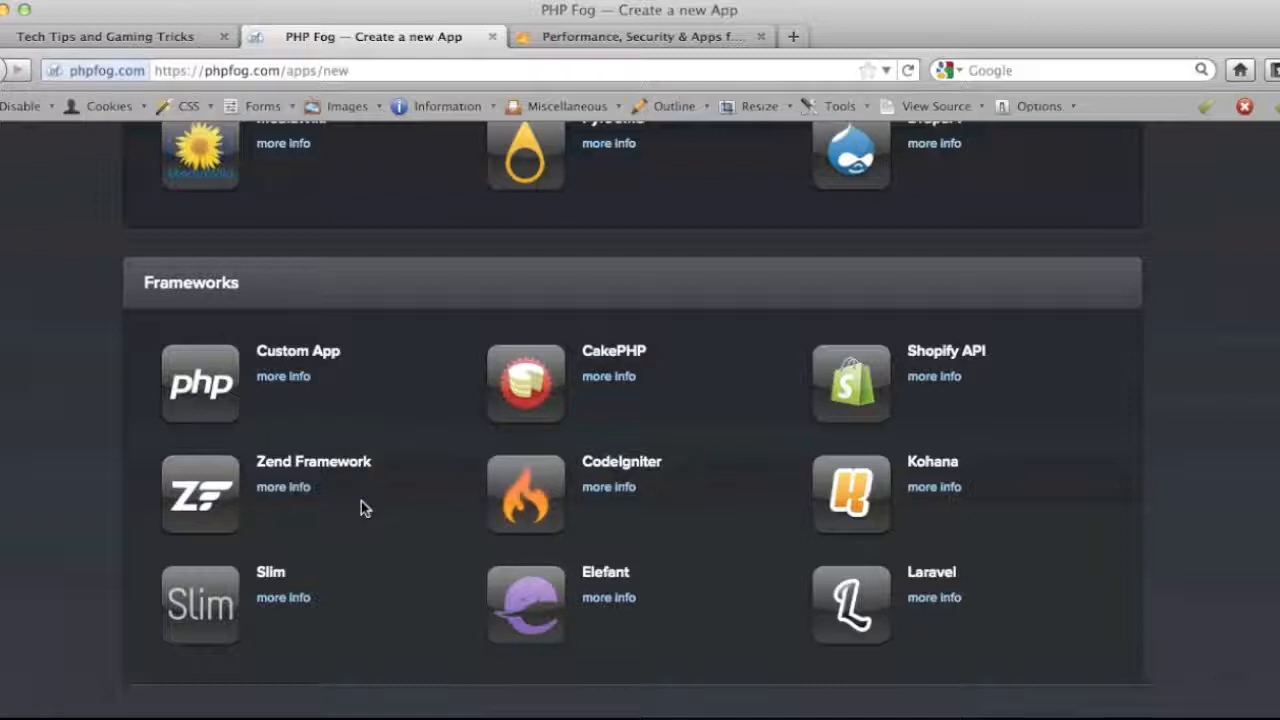
mouse_move(380, 512)
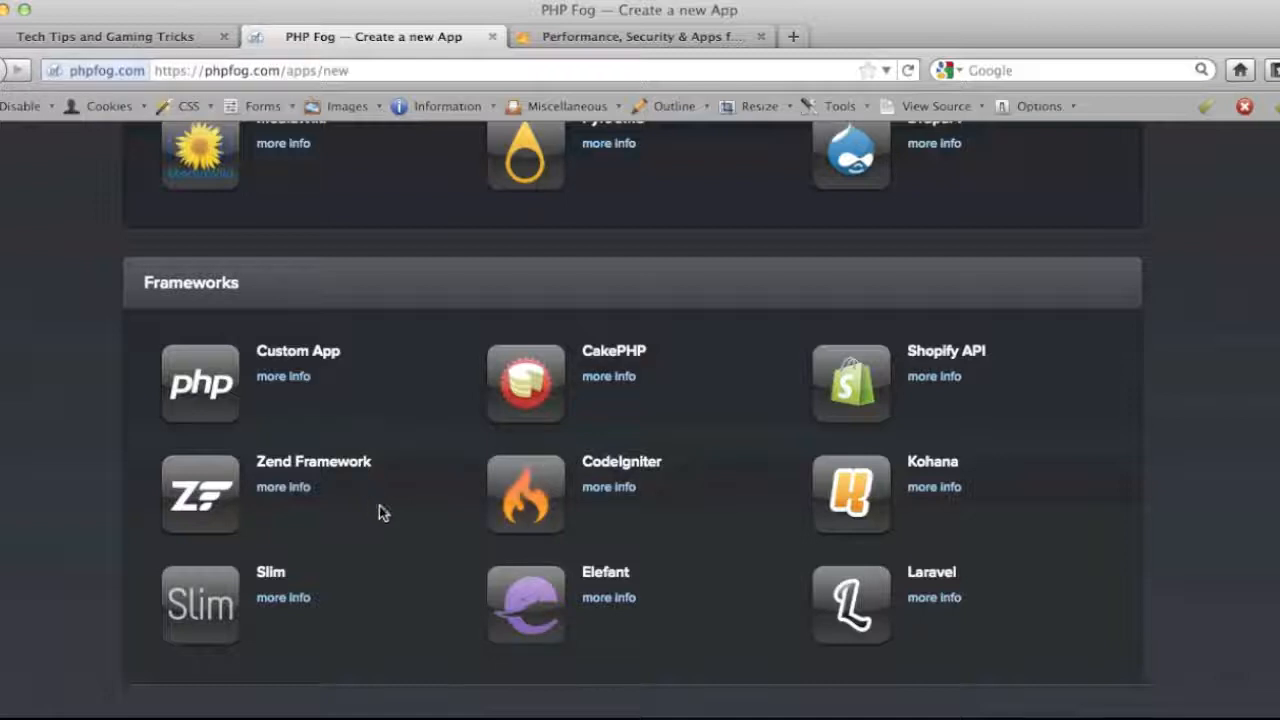
scroll("up", 3)
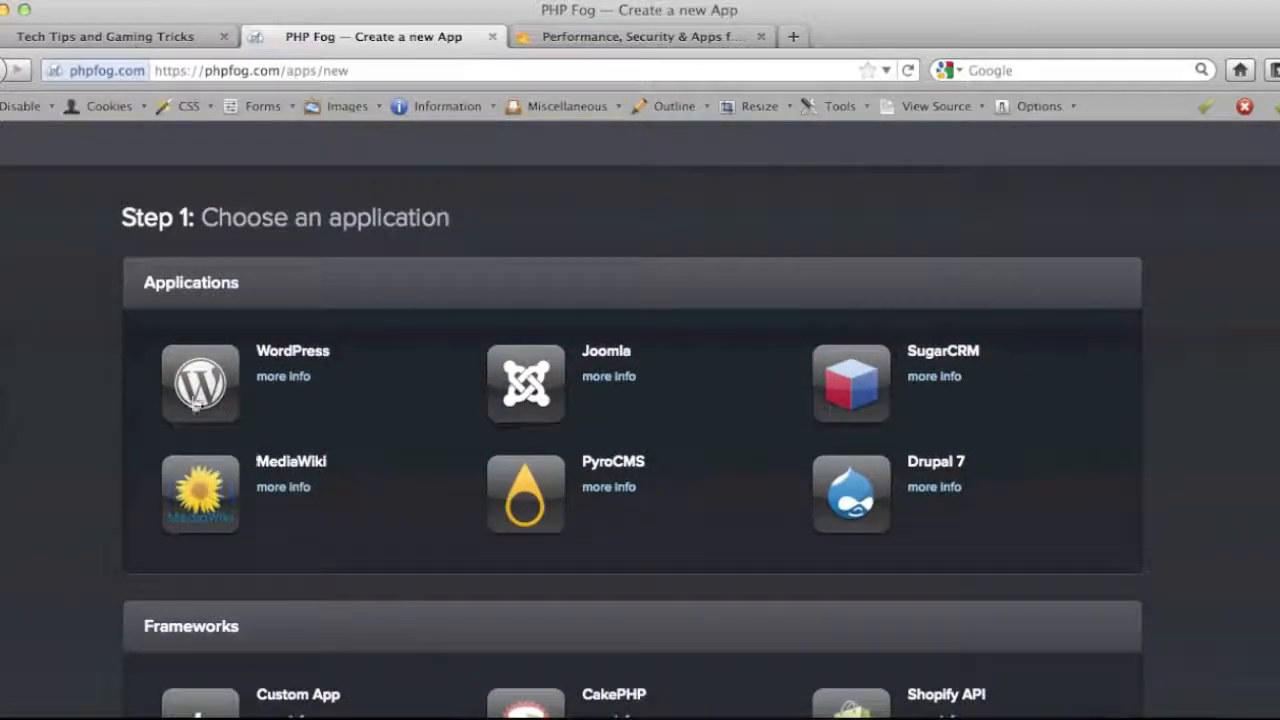
Create a WordPress app with admin credentials and the zevindd.phpfogapp.com subdomain.
left_click(200, 383)
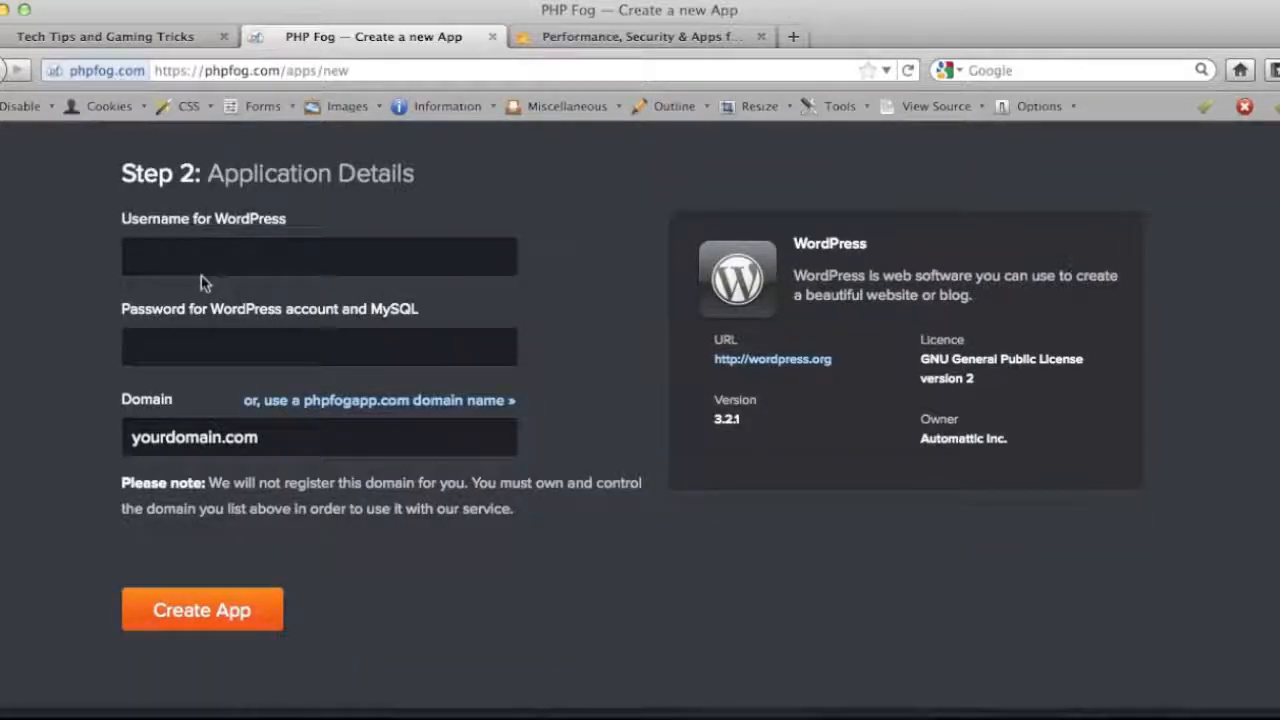
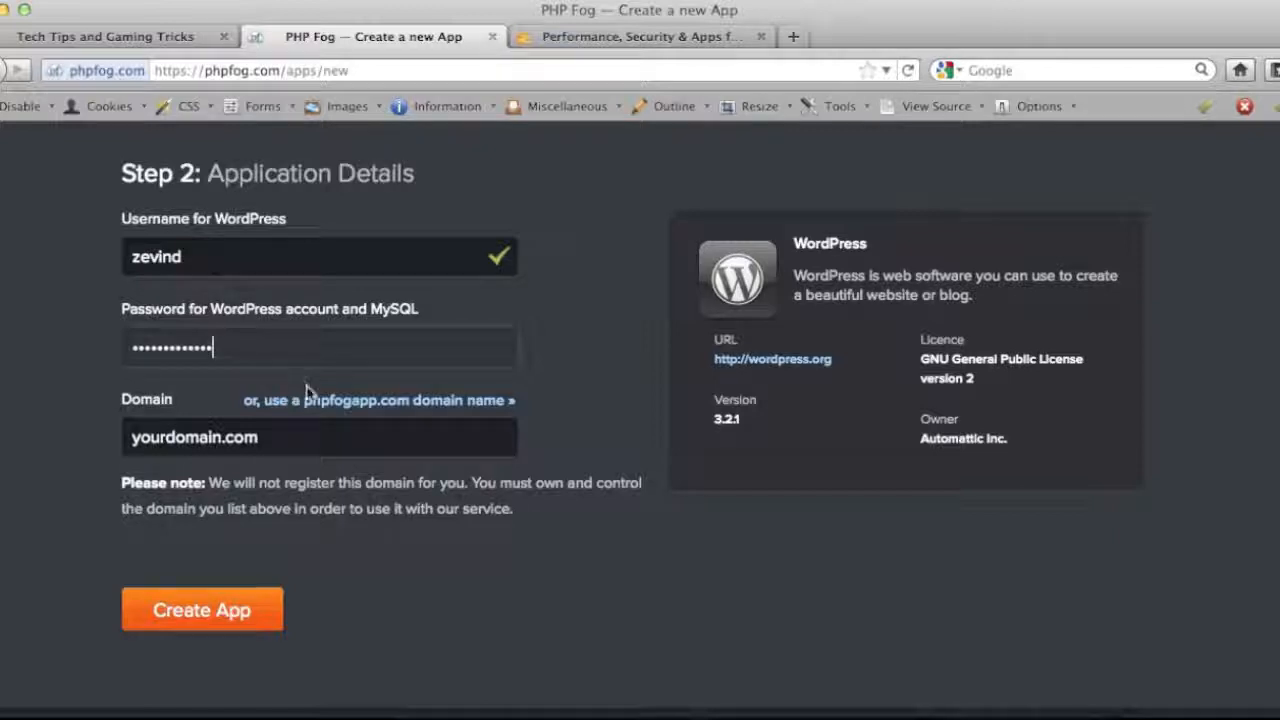
left_click(378, 400)
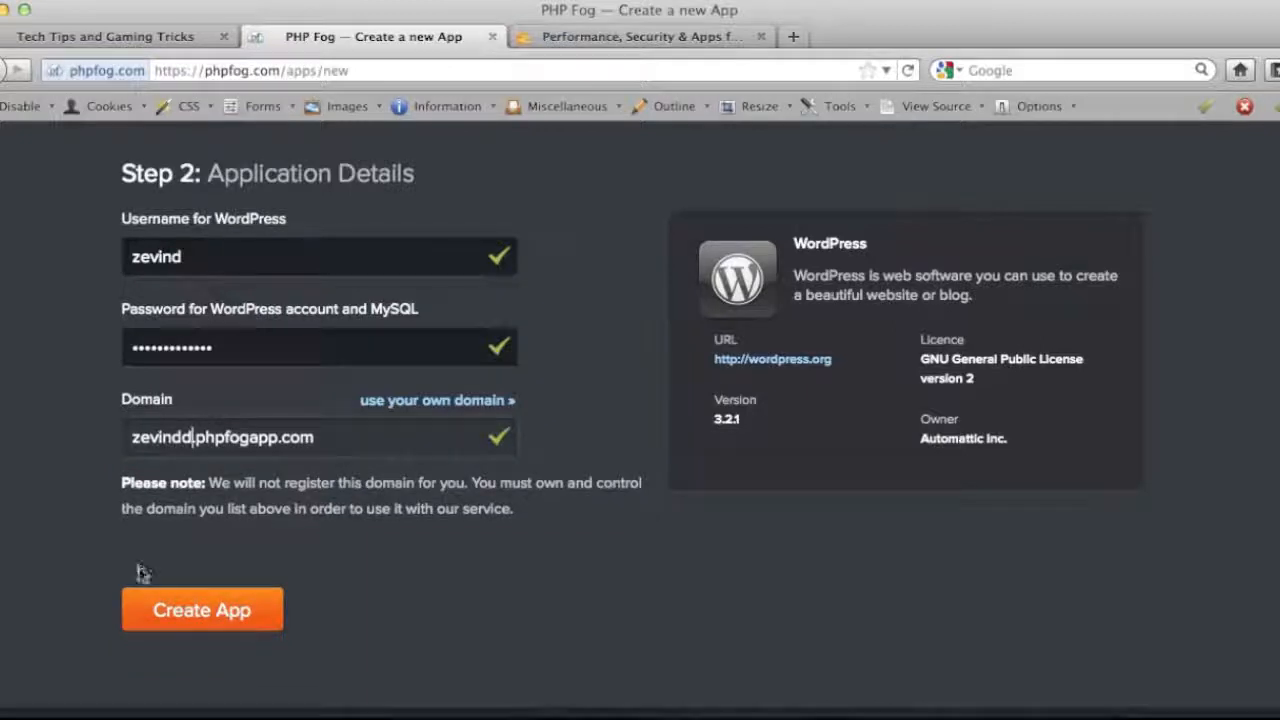
left_click(201, 610)
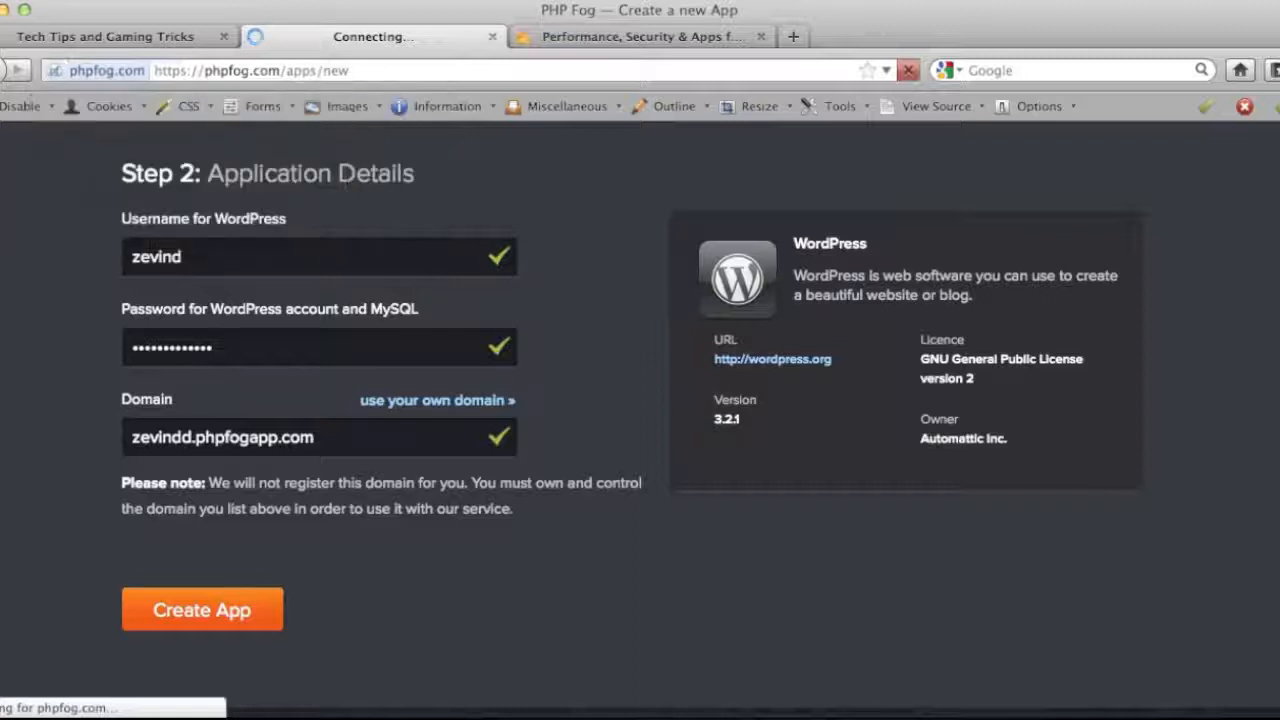
Wait in the App Console while zevindd.phpfogapp.com finishes setting up.
left_click(201, 609)
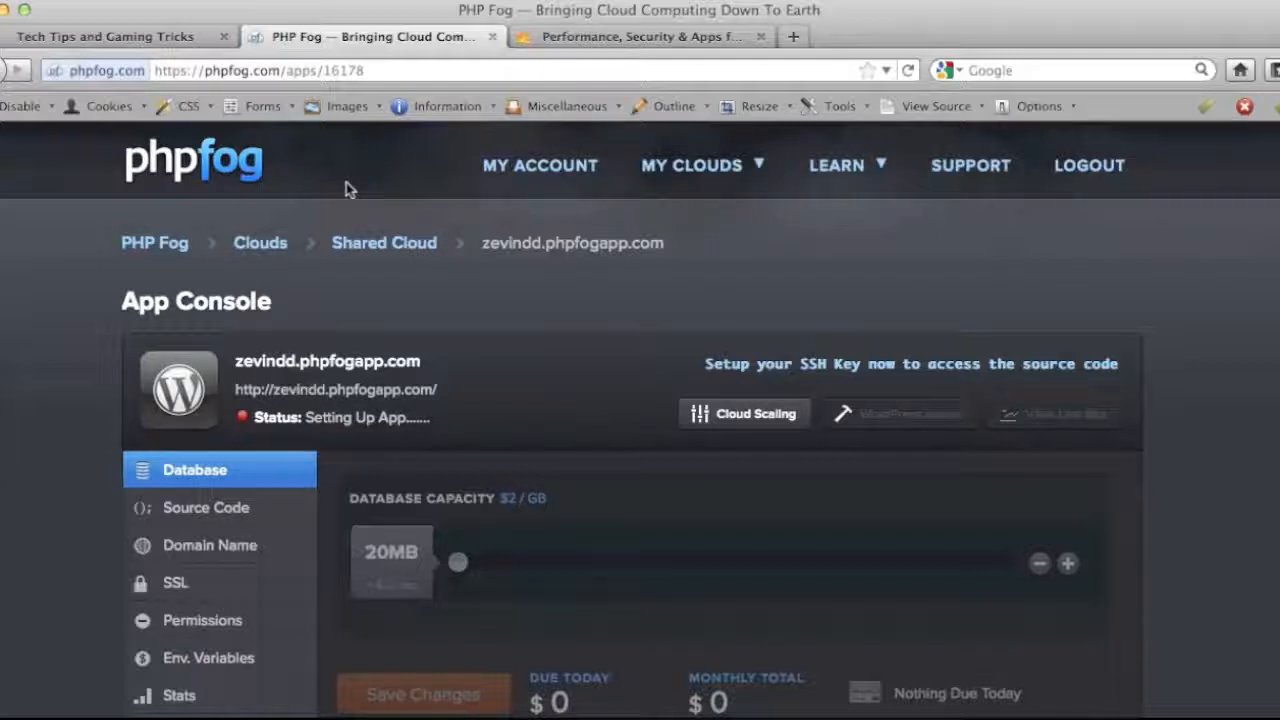
mouse_move(595, 372)
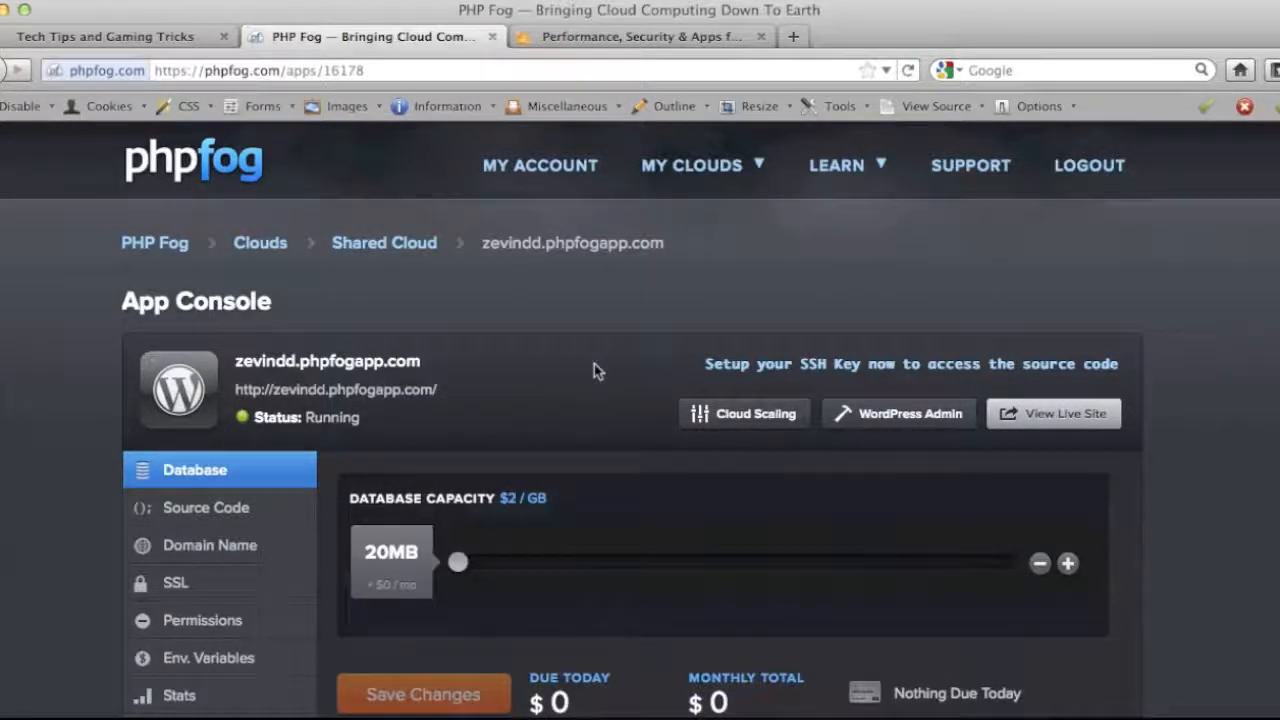
left_click(640, 36)
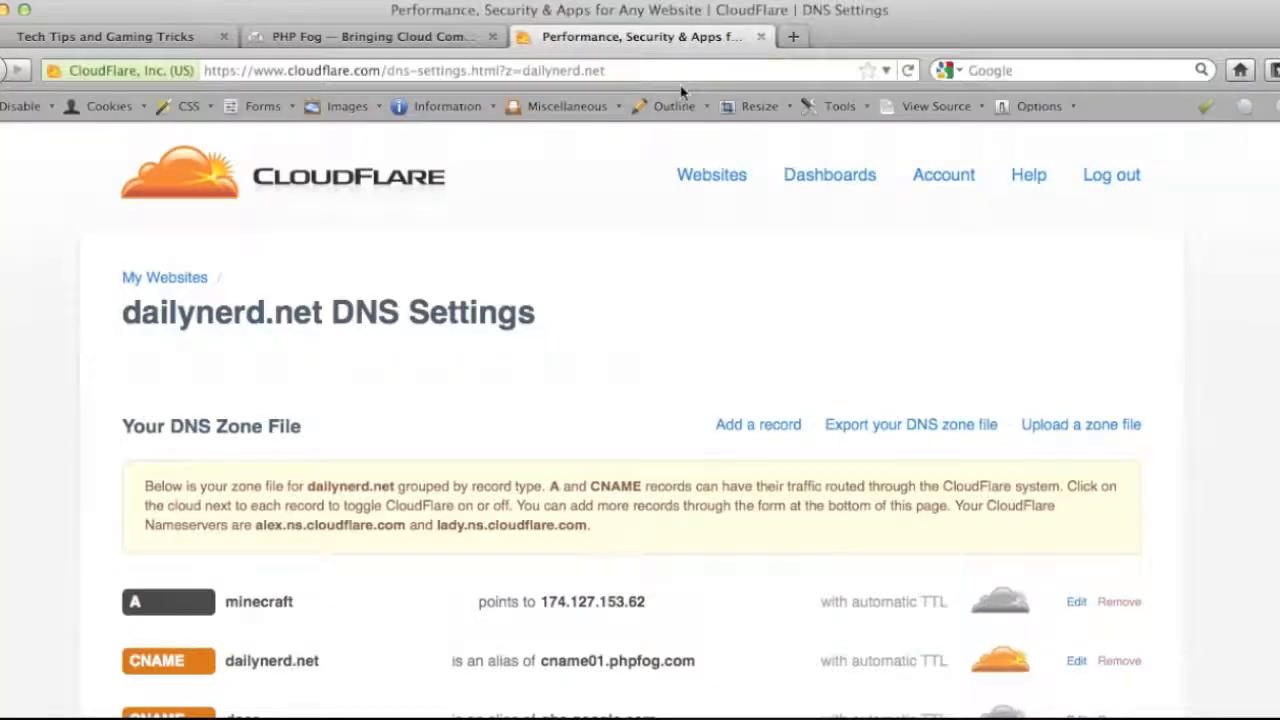
scroll("down", 3)
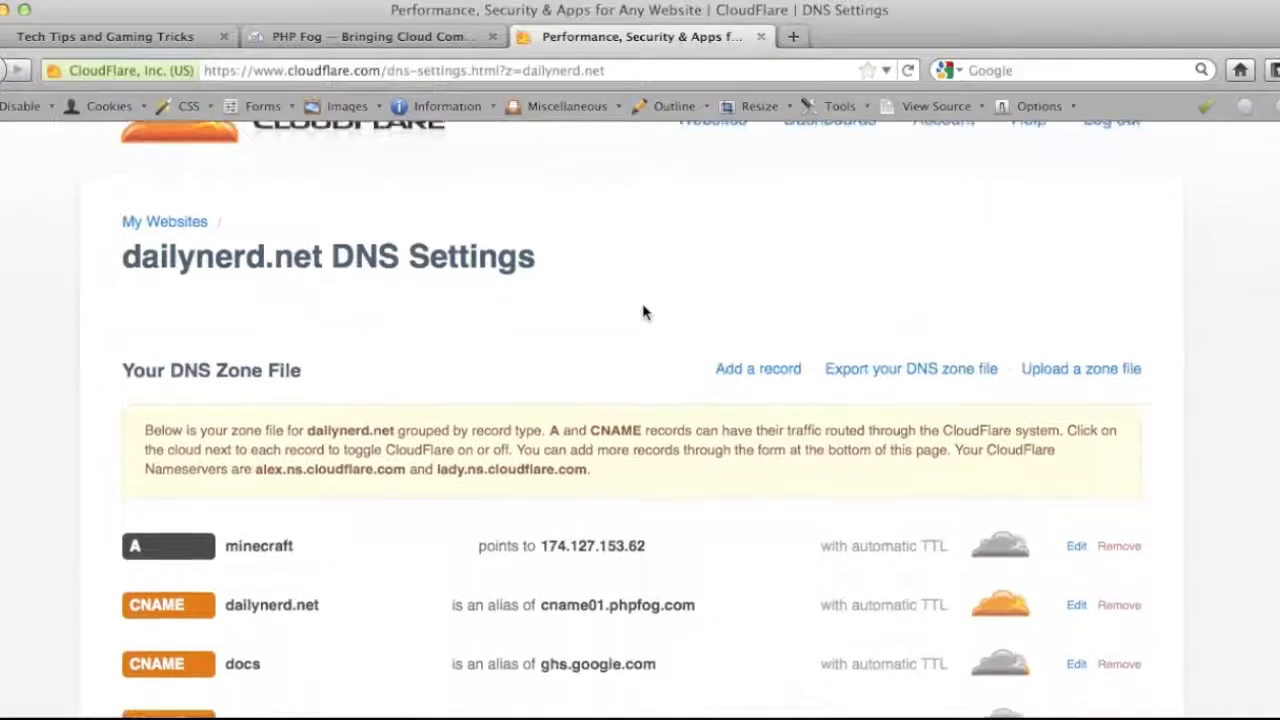
scroll("down", 3)
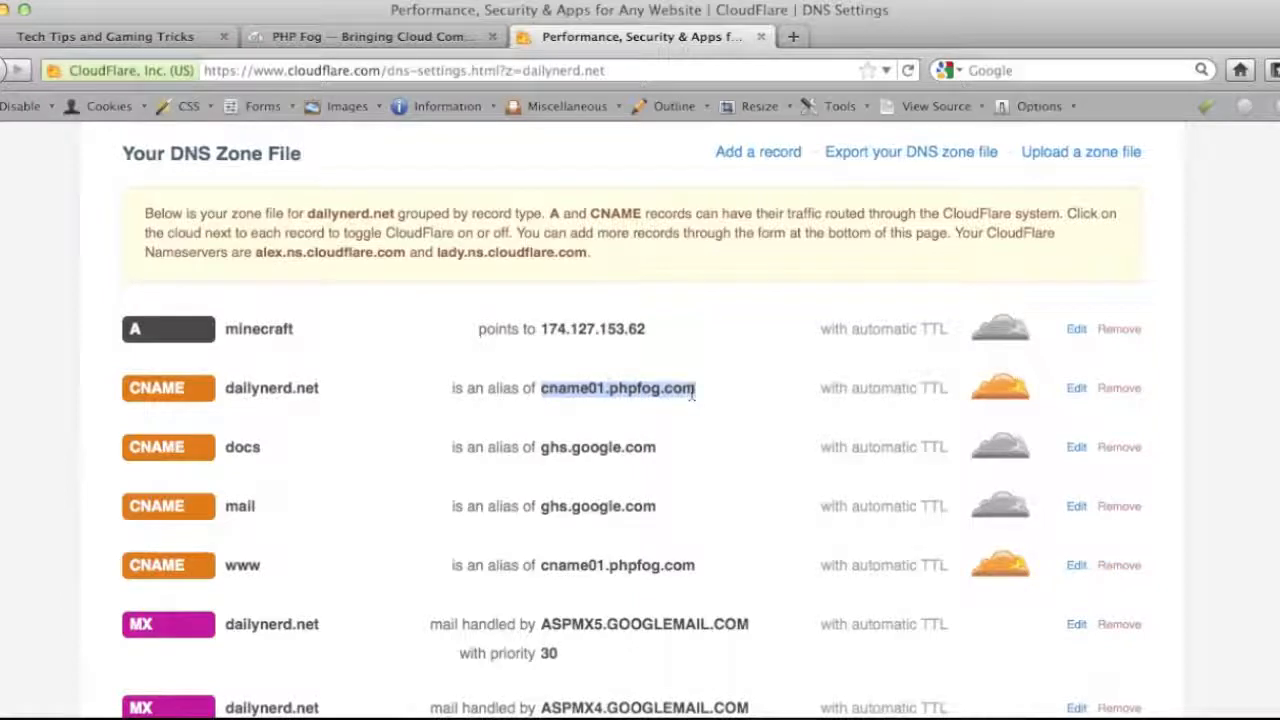
mouse_move(540, 573)
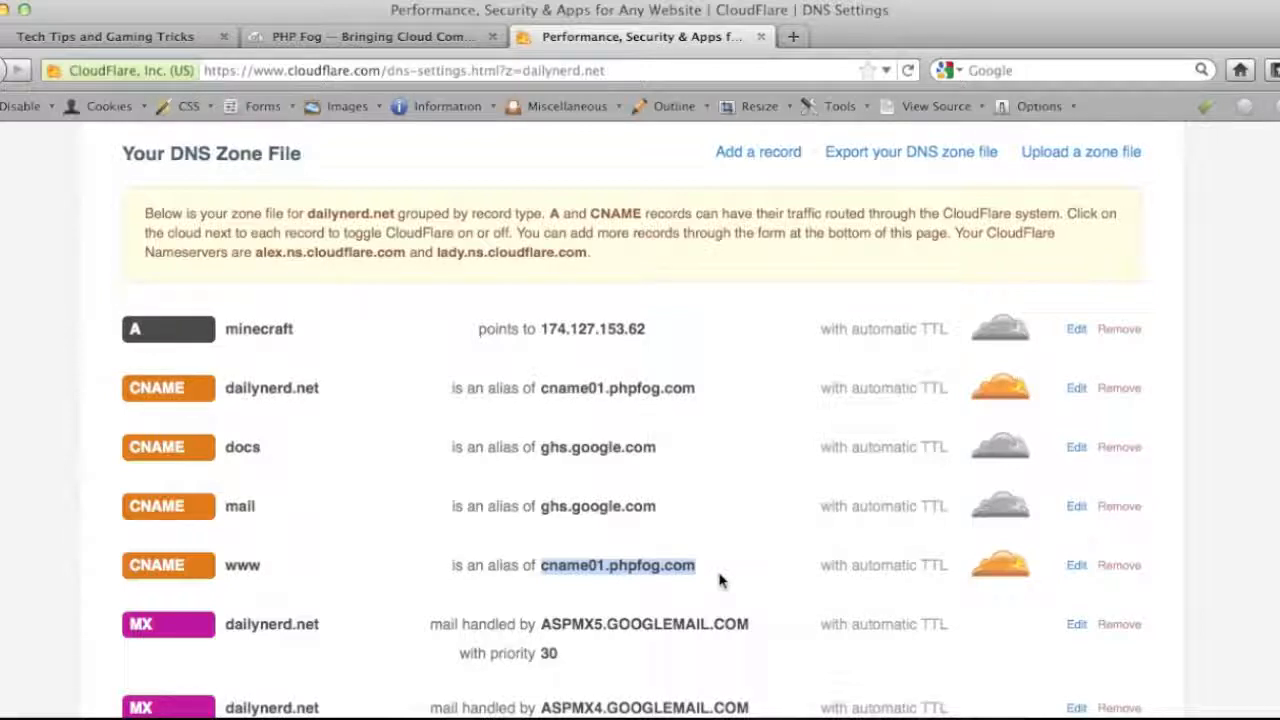
mouse_move(410, 120)
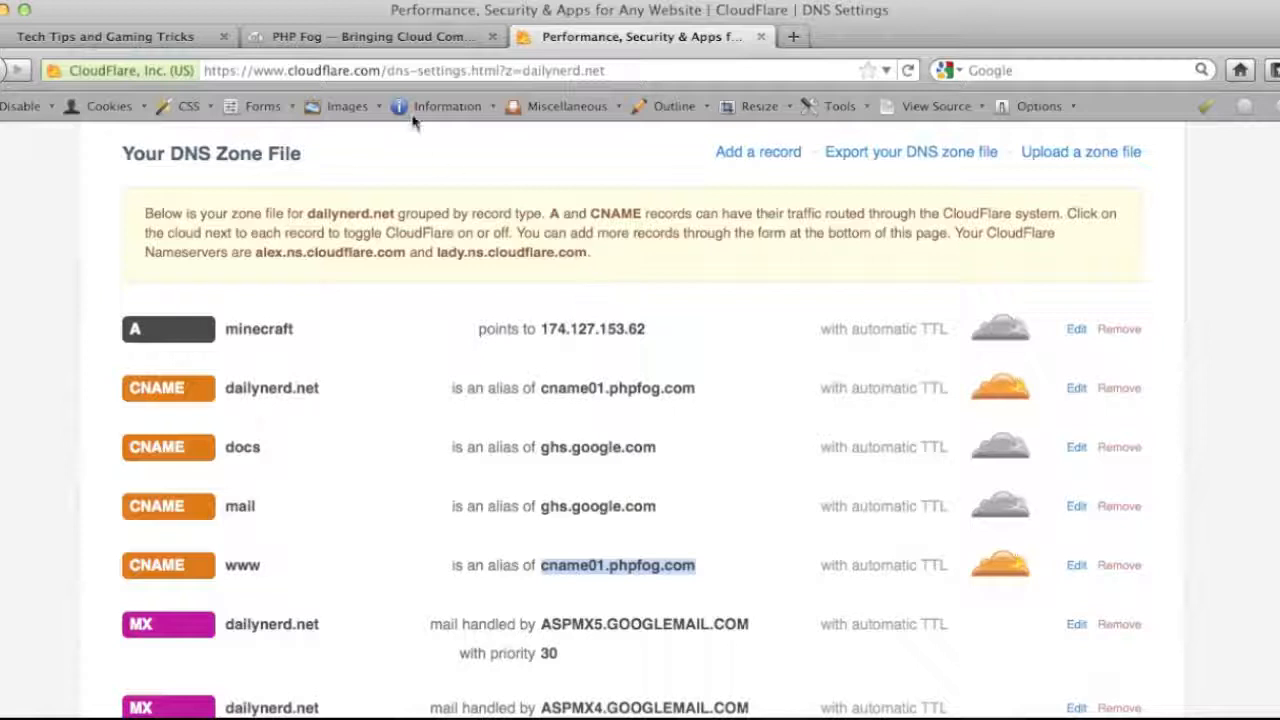
left_click(370, 36)
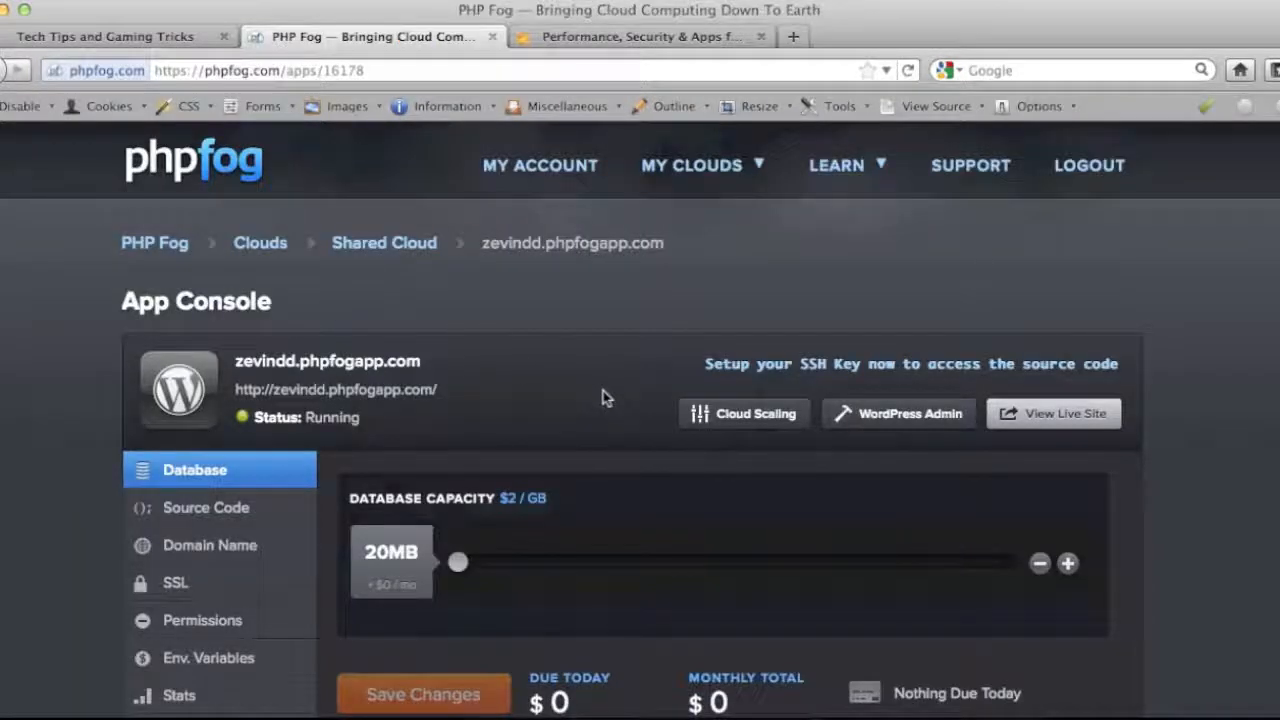
mouse_move(710, 483)
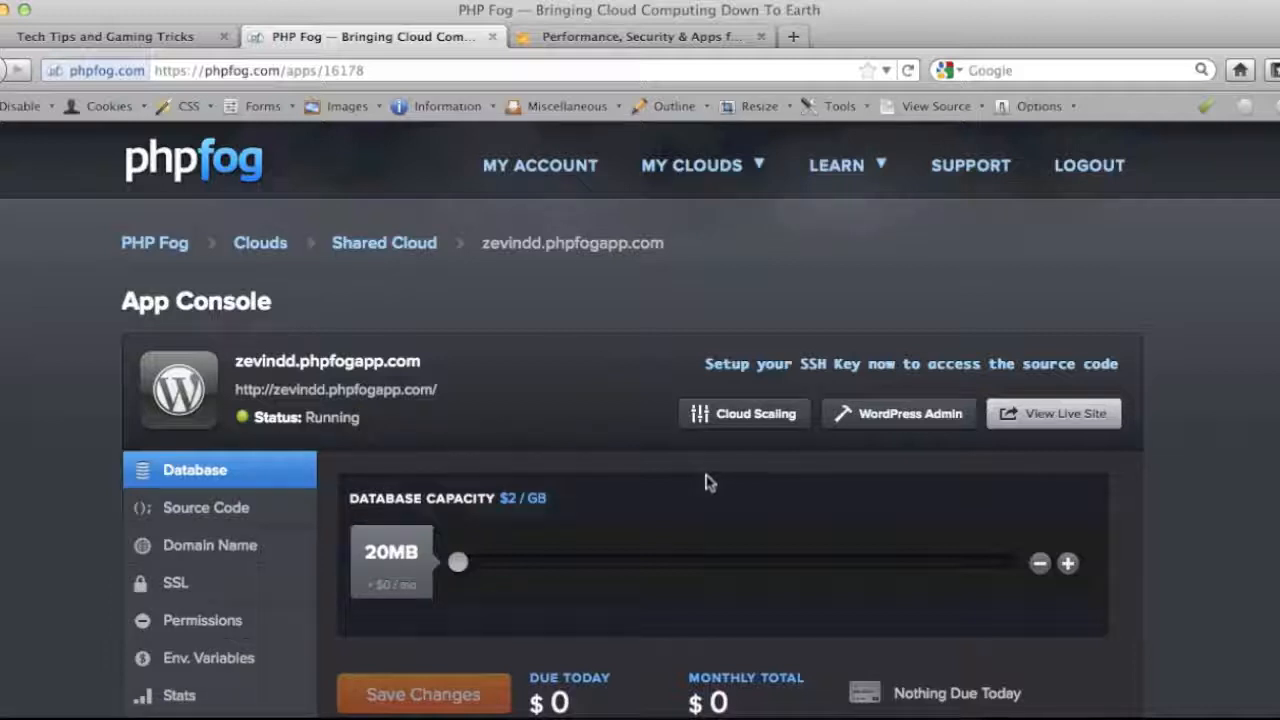
mouse_move(875, 420)
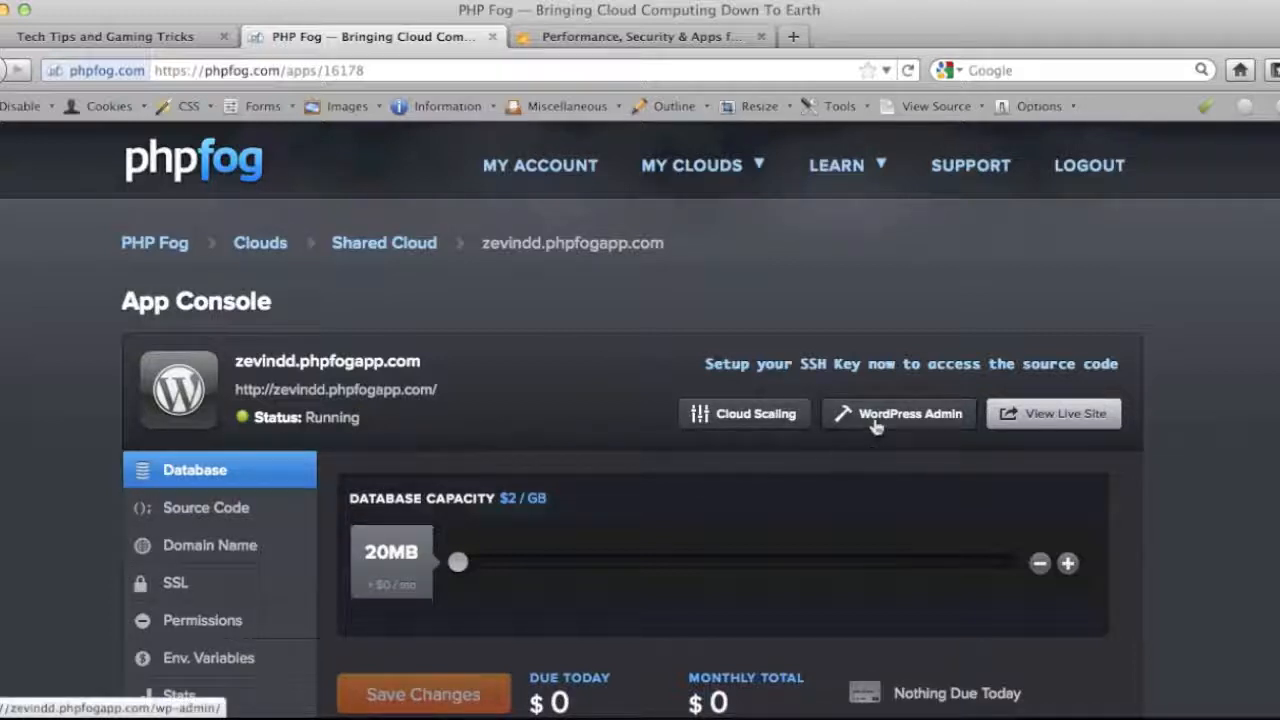
Open the WordPress Admin login for zevindd.phpfogapp.com from the App Console.
left_click(898, 413)
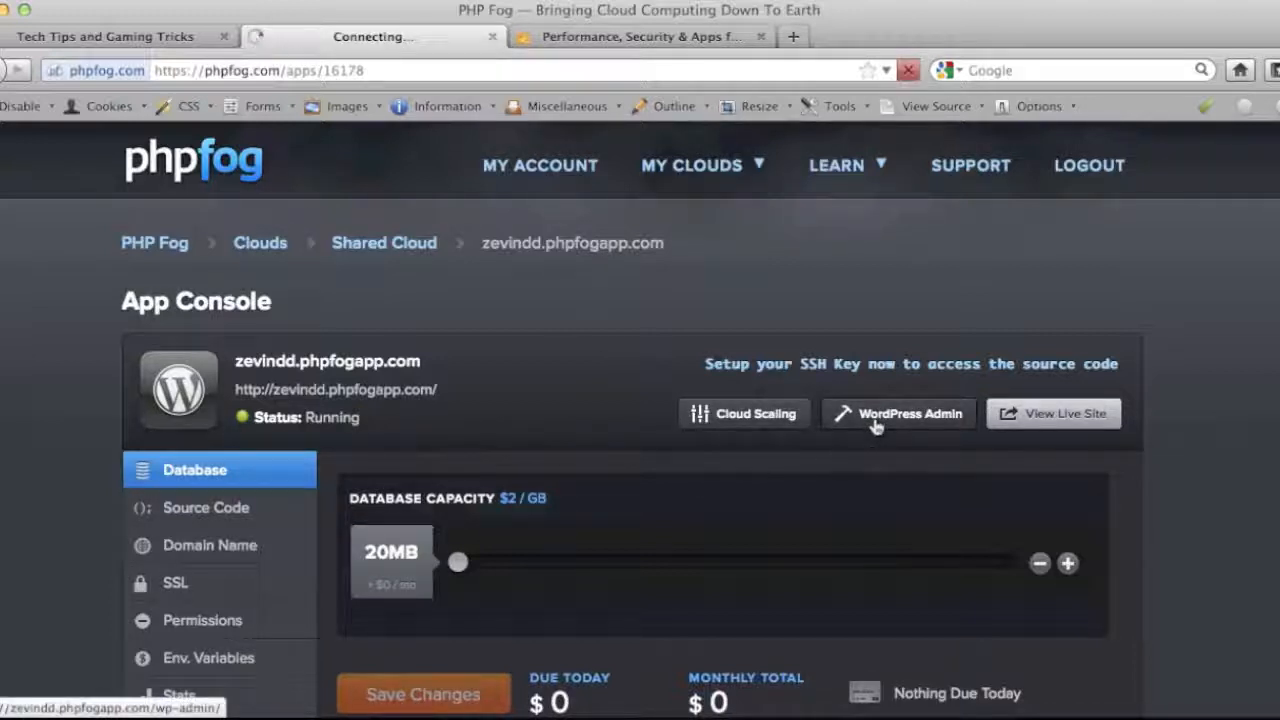
left_click(897, 413)
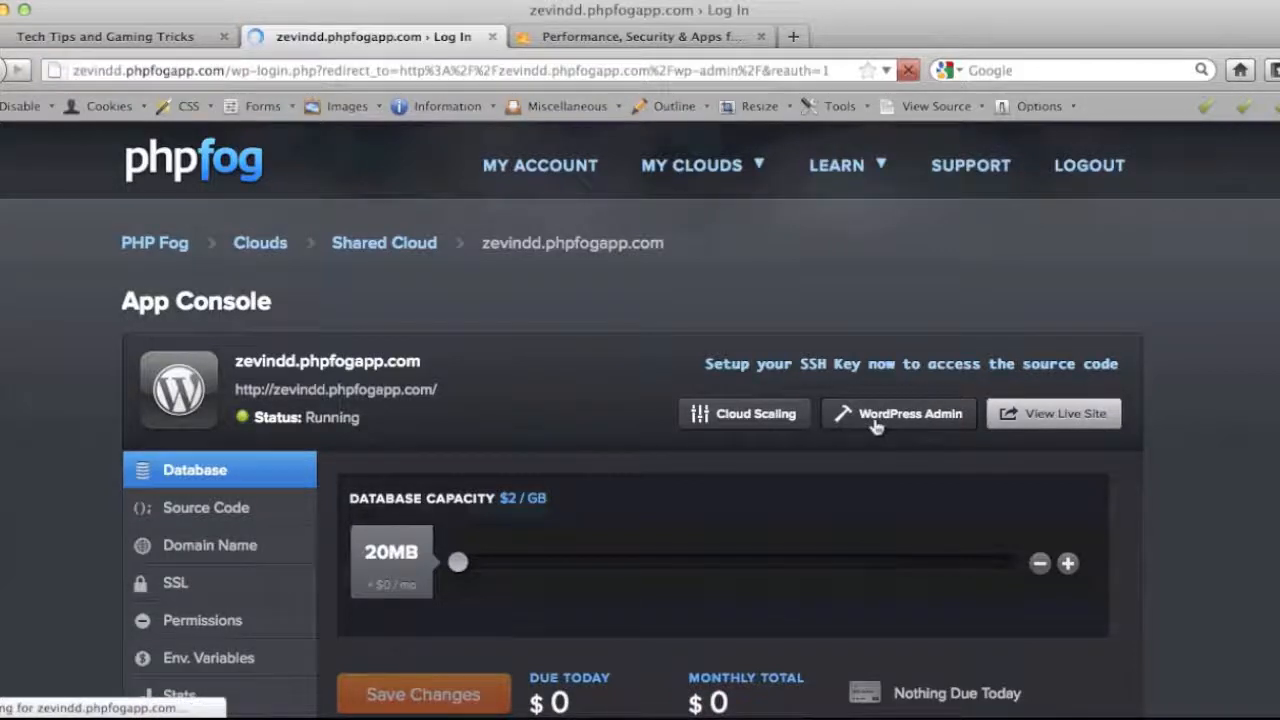
left_click(897, 413)
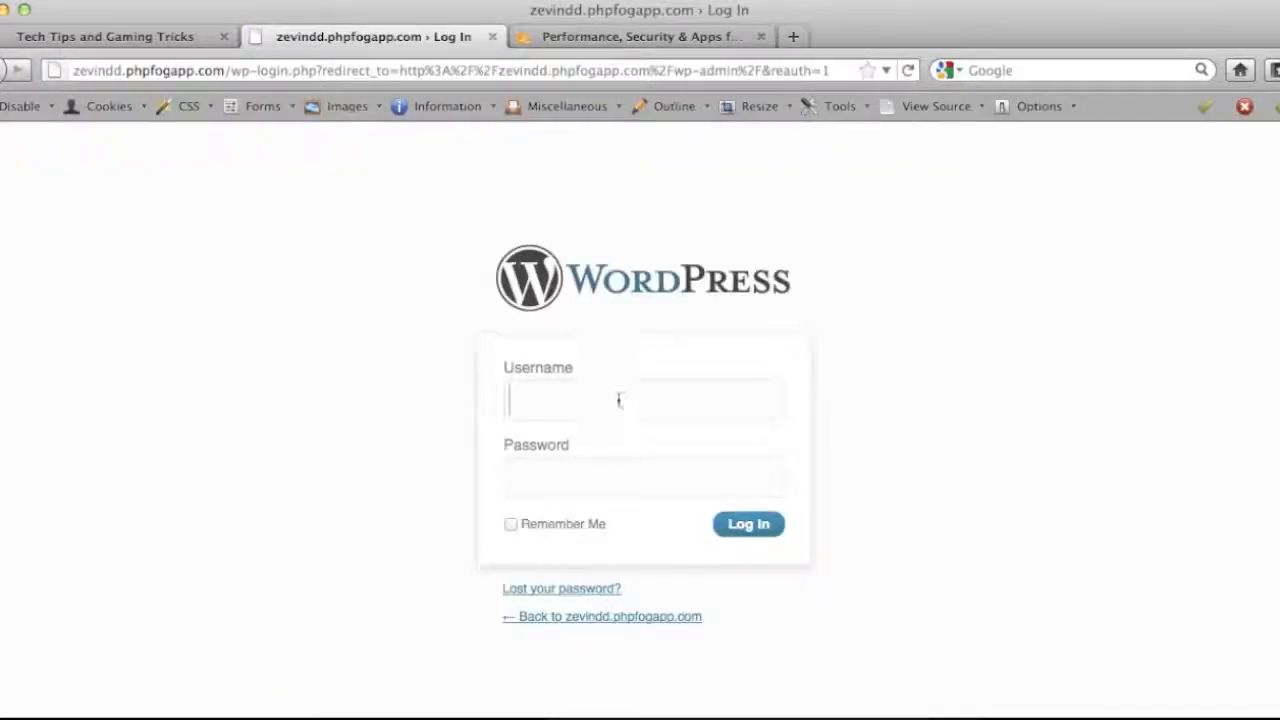
type("zevin")
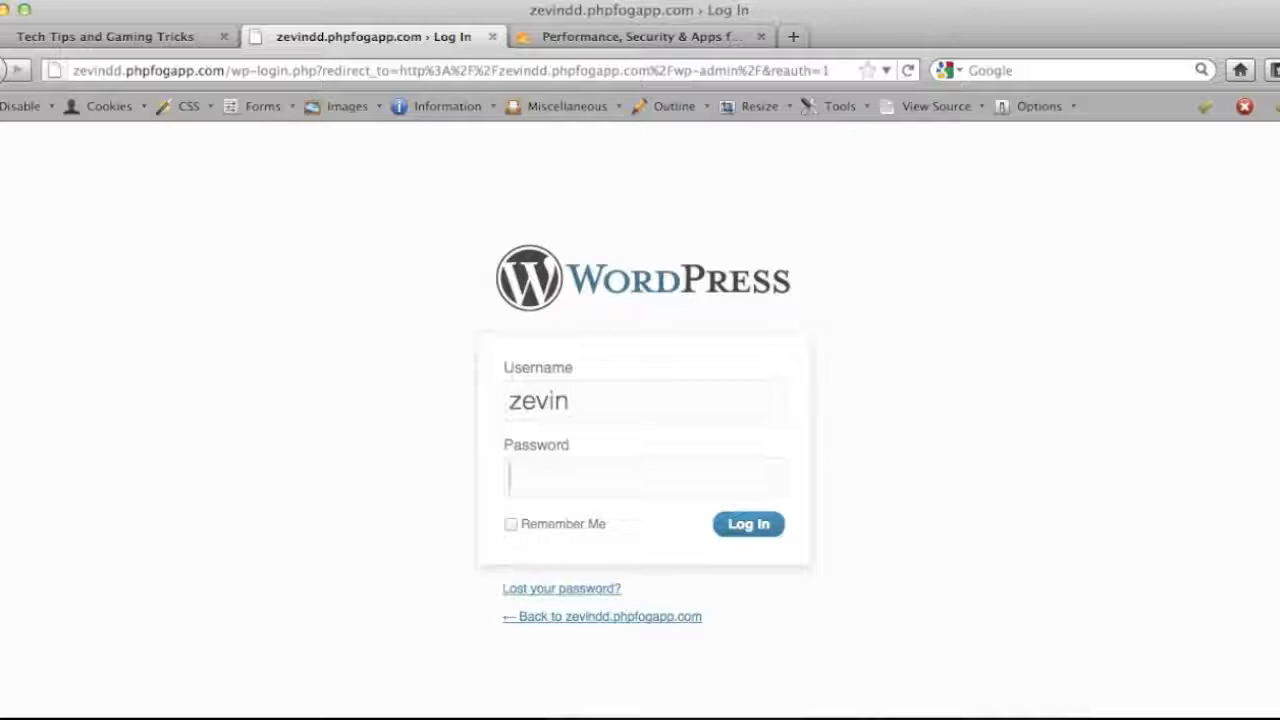
type("••••••")
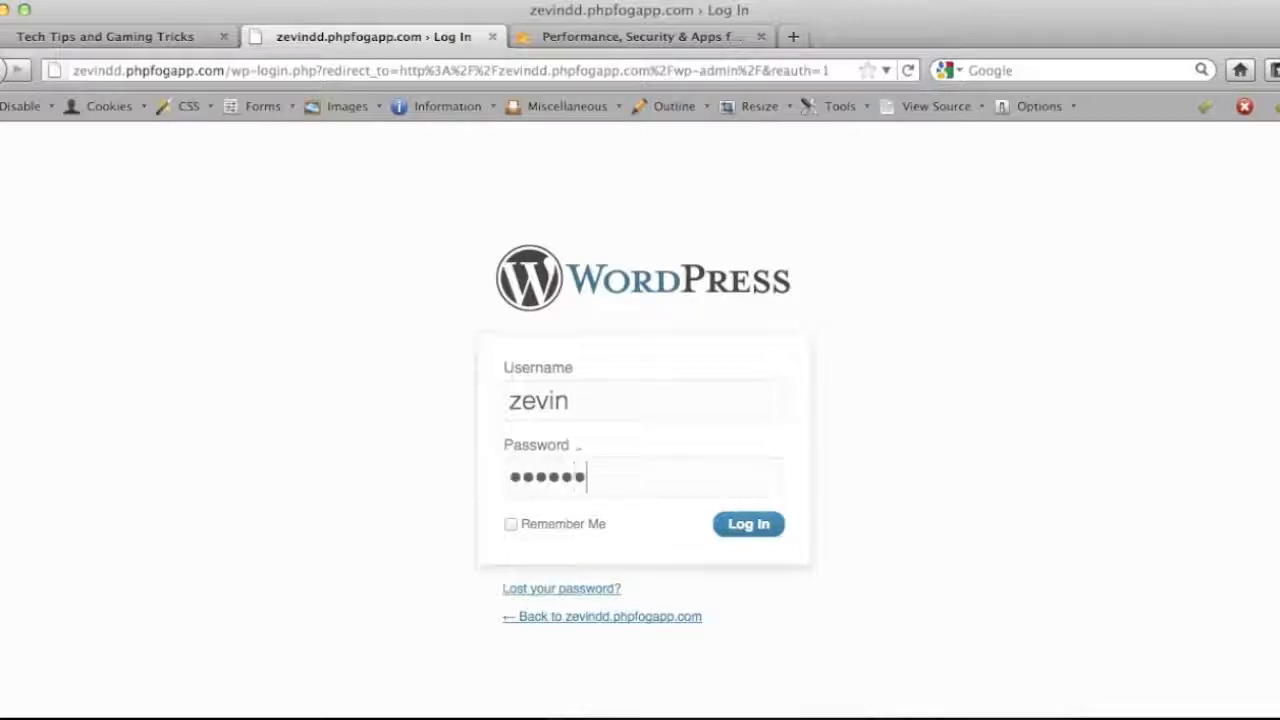
left_click(748, 523)
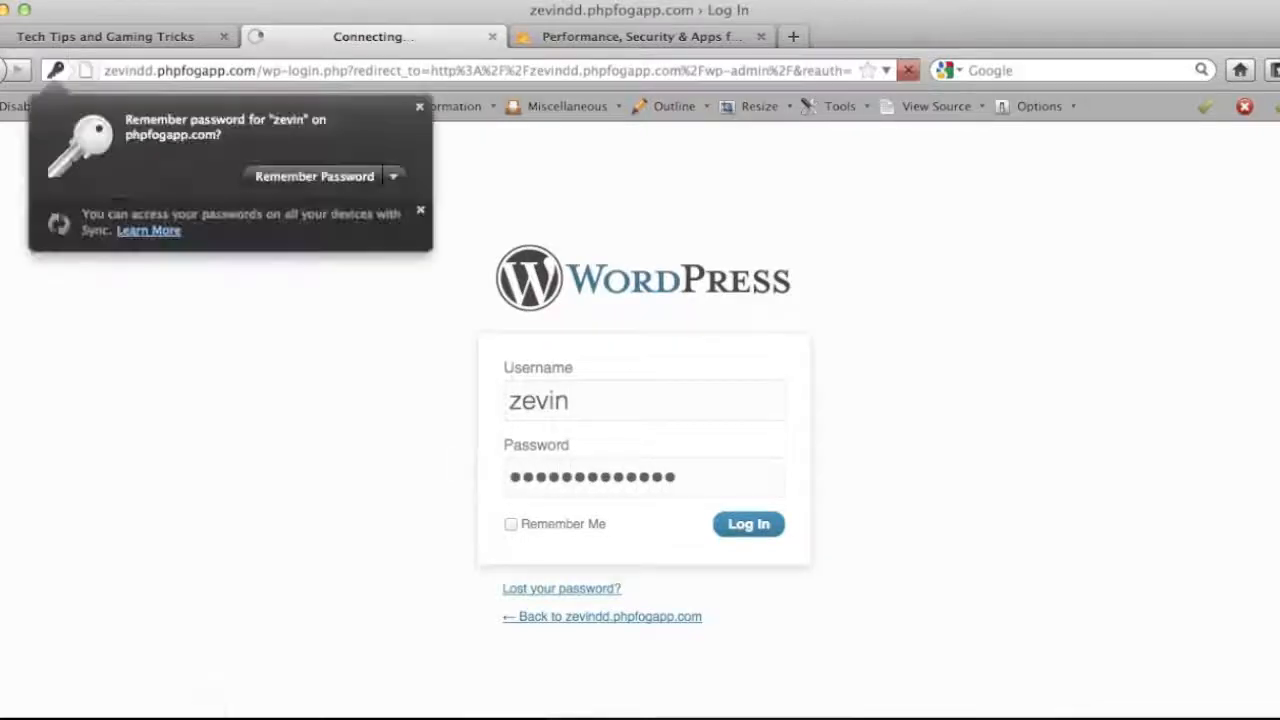
left_click(748, 523)
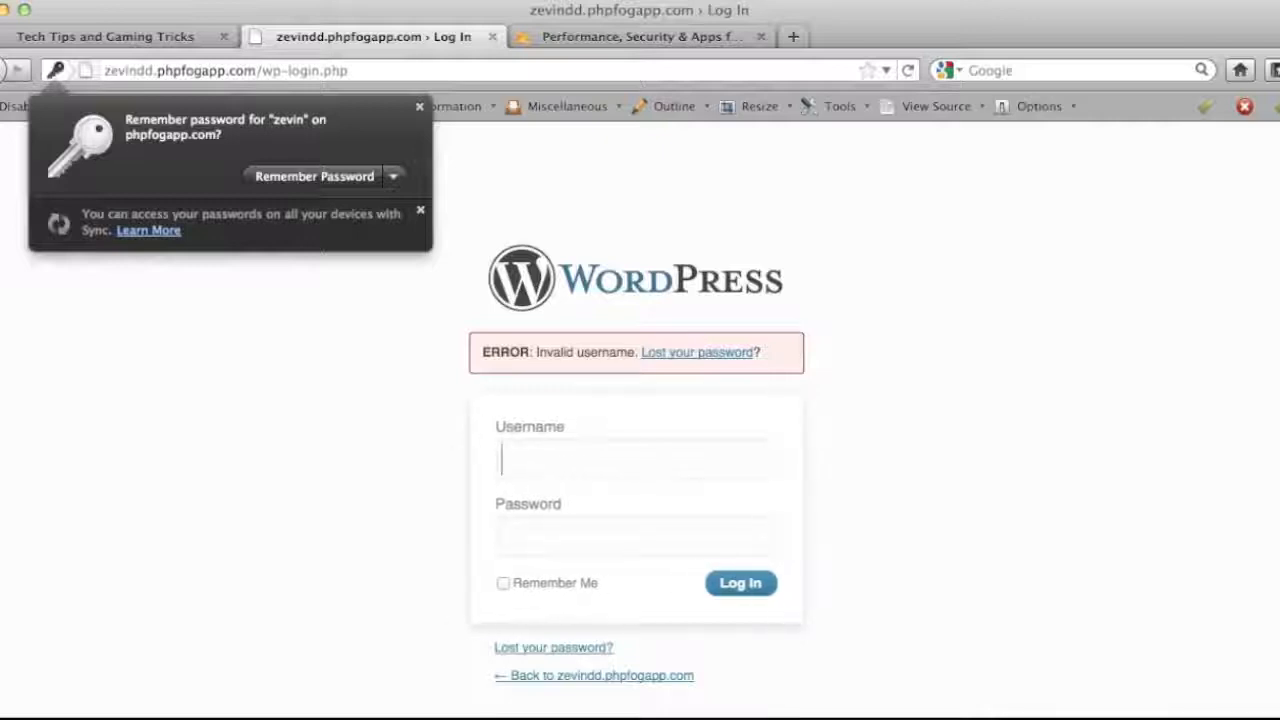
type("zevind")
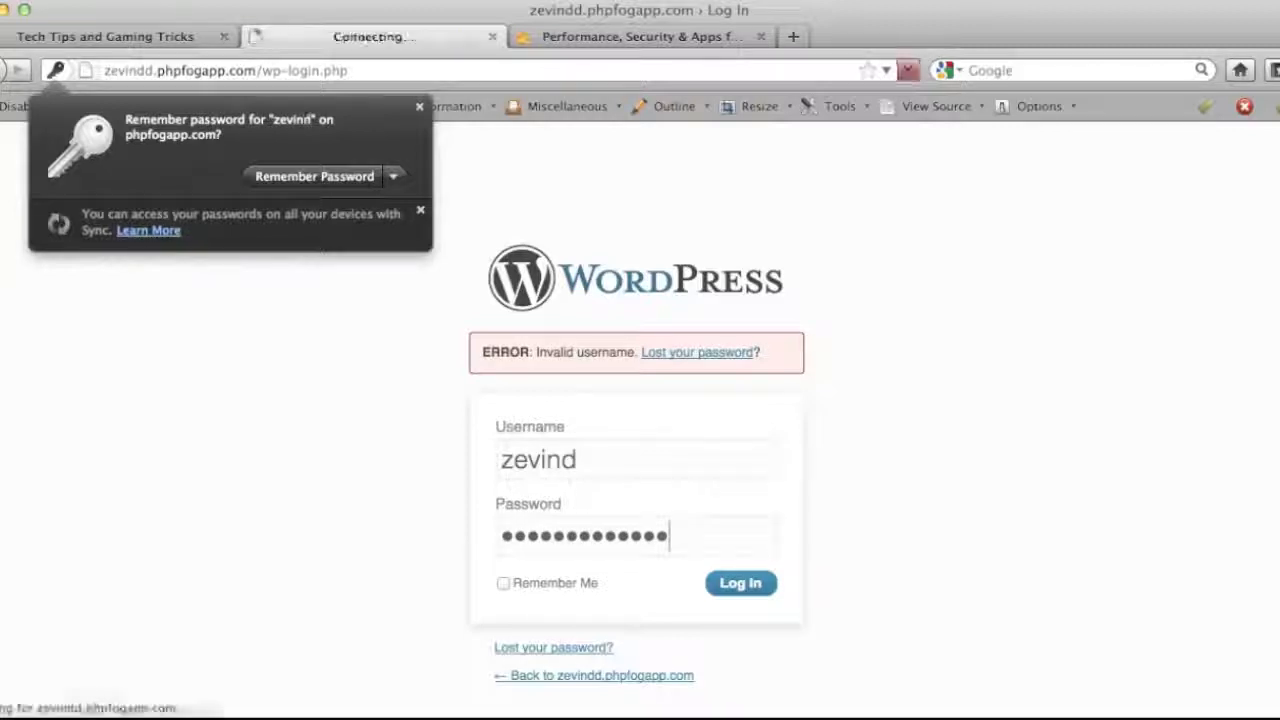
left_click(740, 583)
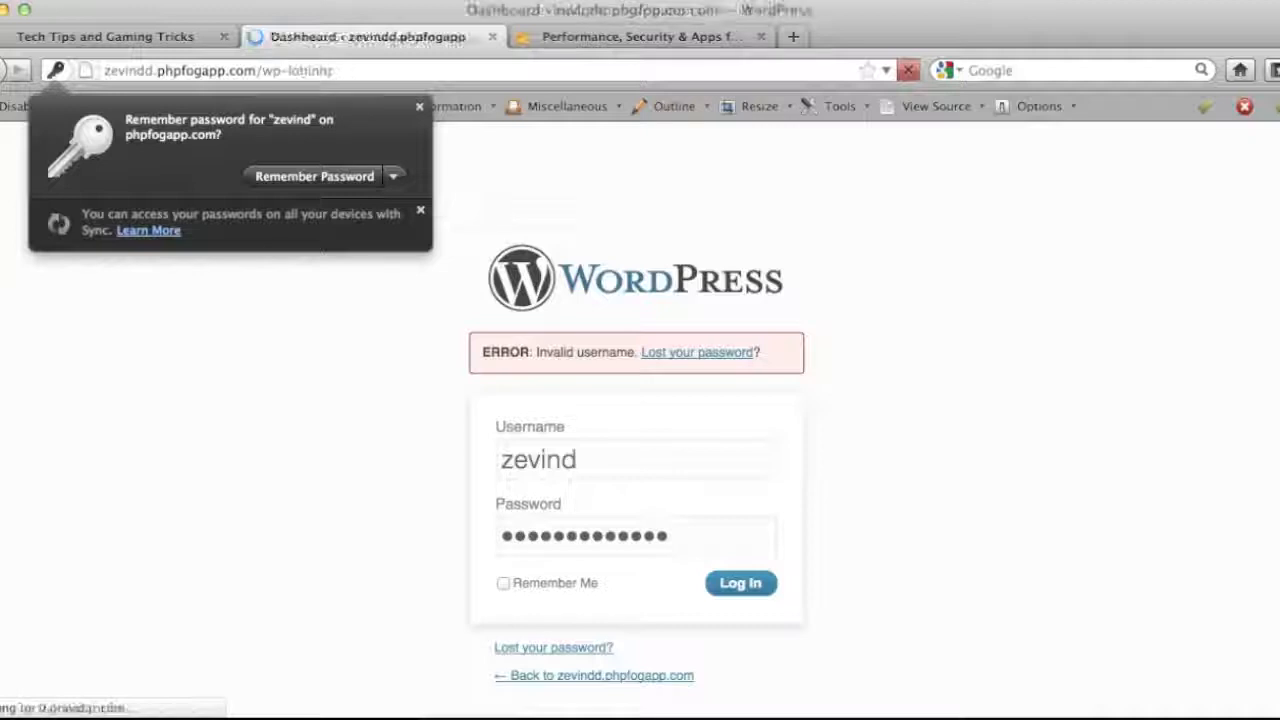
left_click(740, 583)
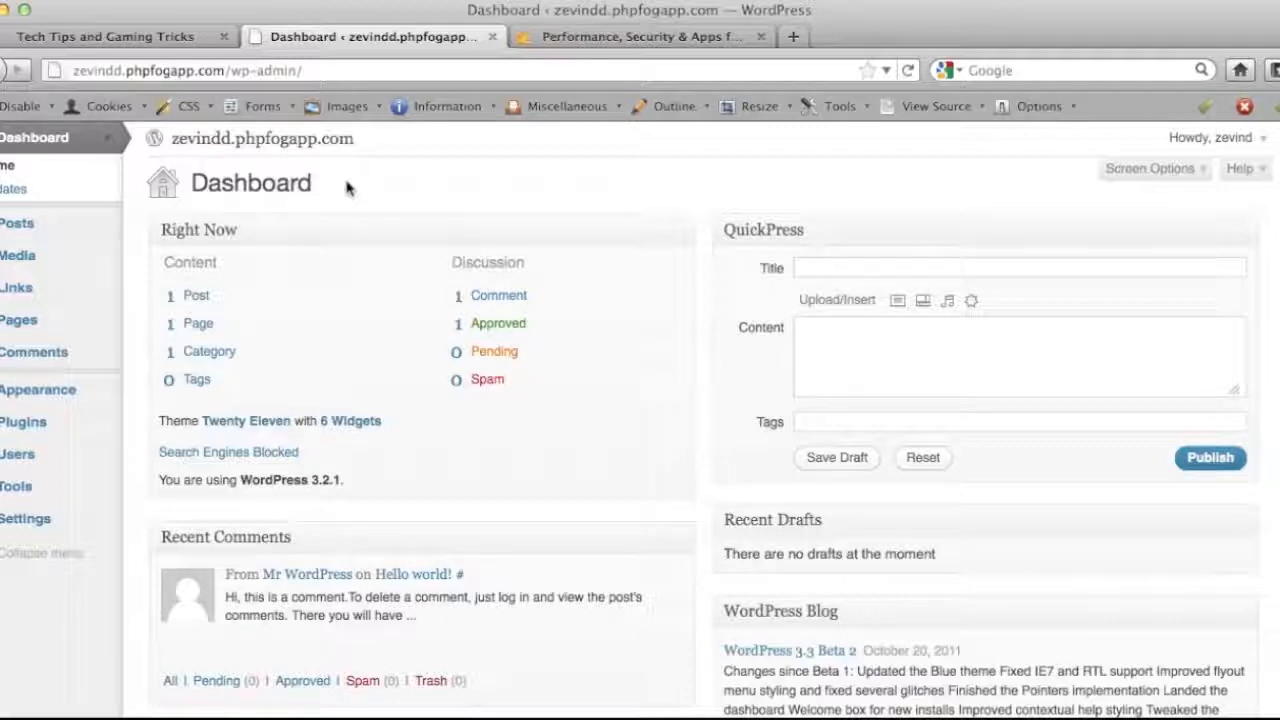
Go through the Plugins page to the General Settings page in the admin sidebar.
left_click(23, 421)
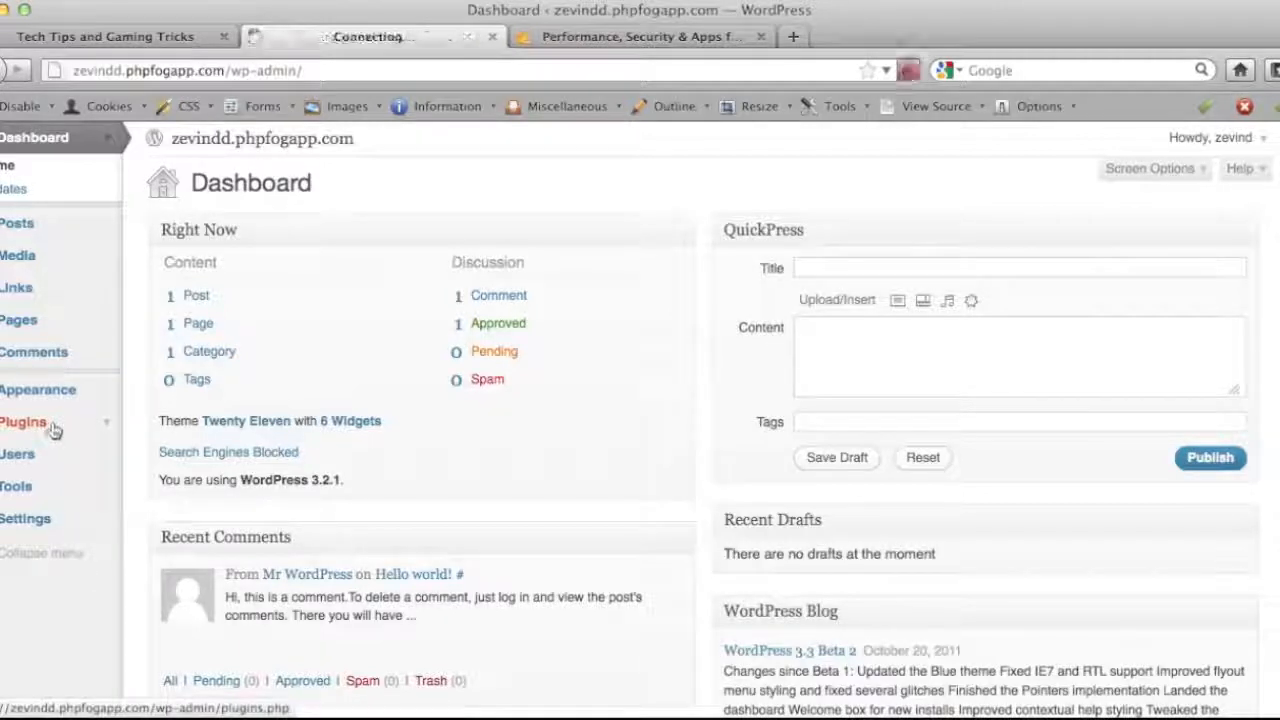
left_click(23, 421)
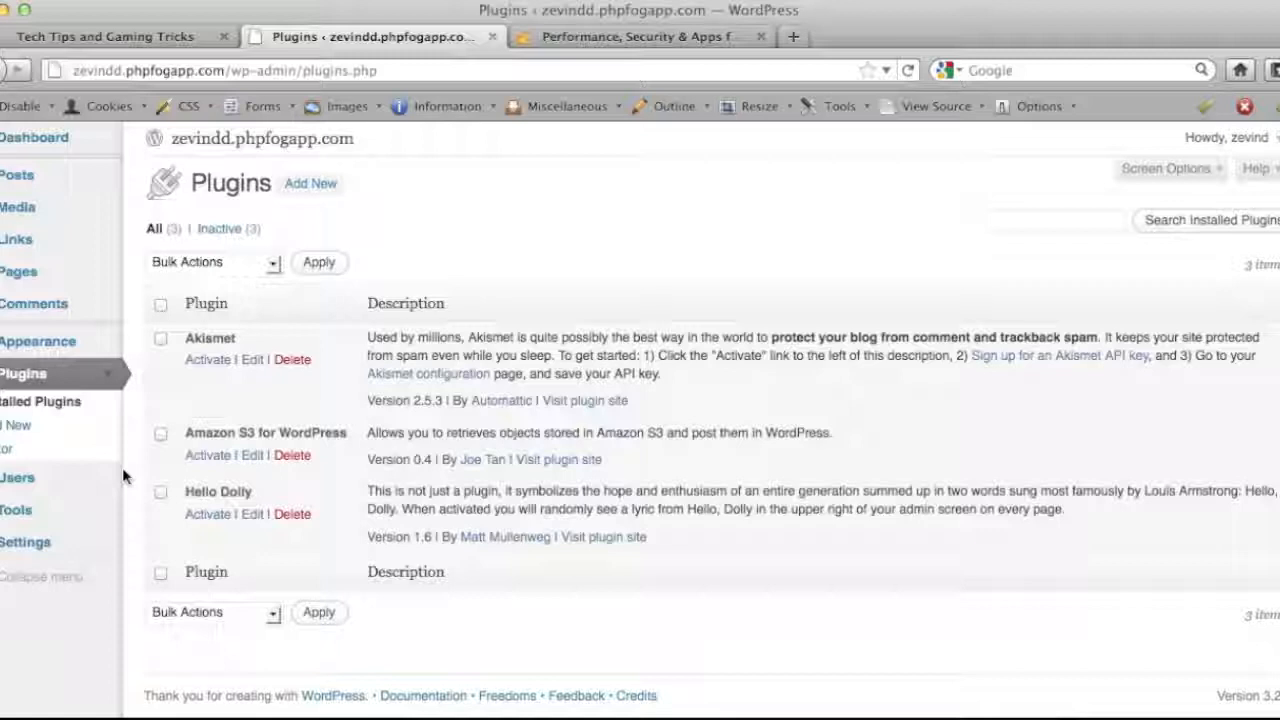
mouse_move(25, 542)
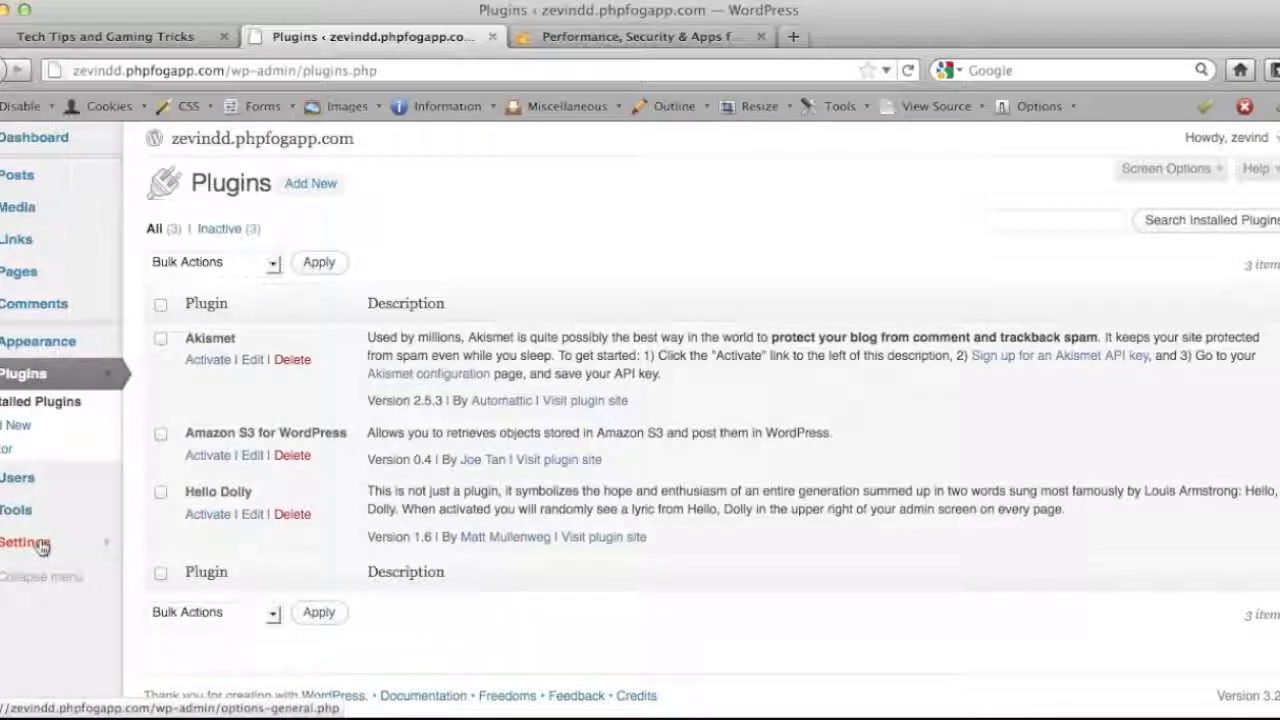
left_click(25, 543)
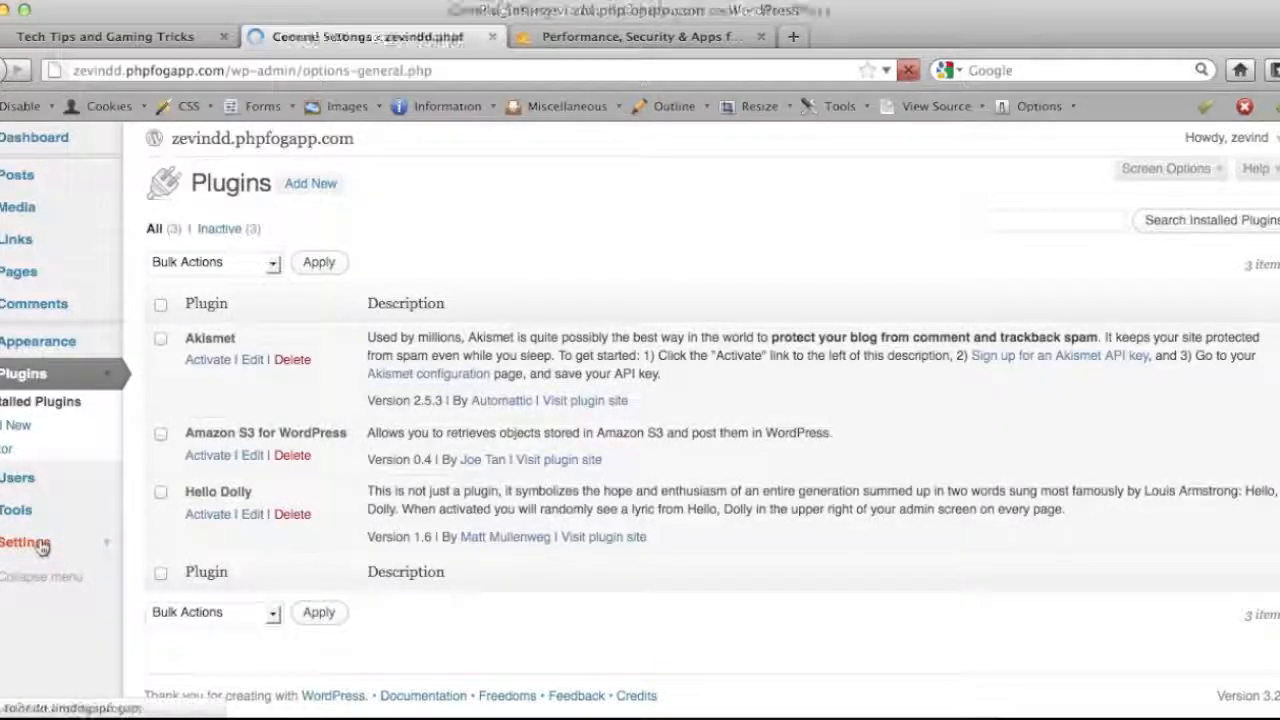
left_click(26, 543)
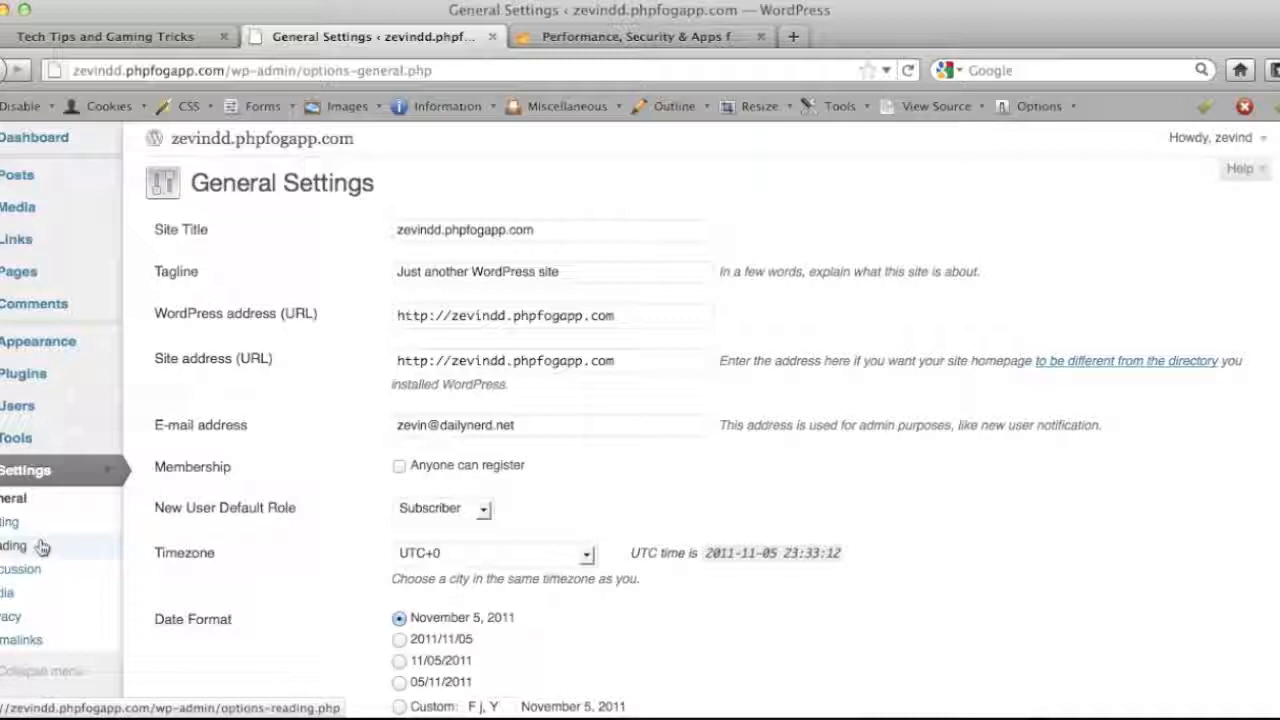